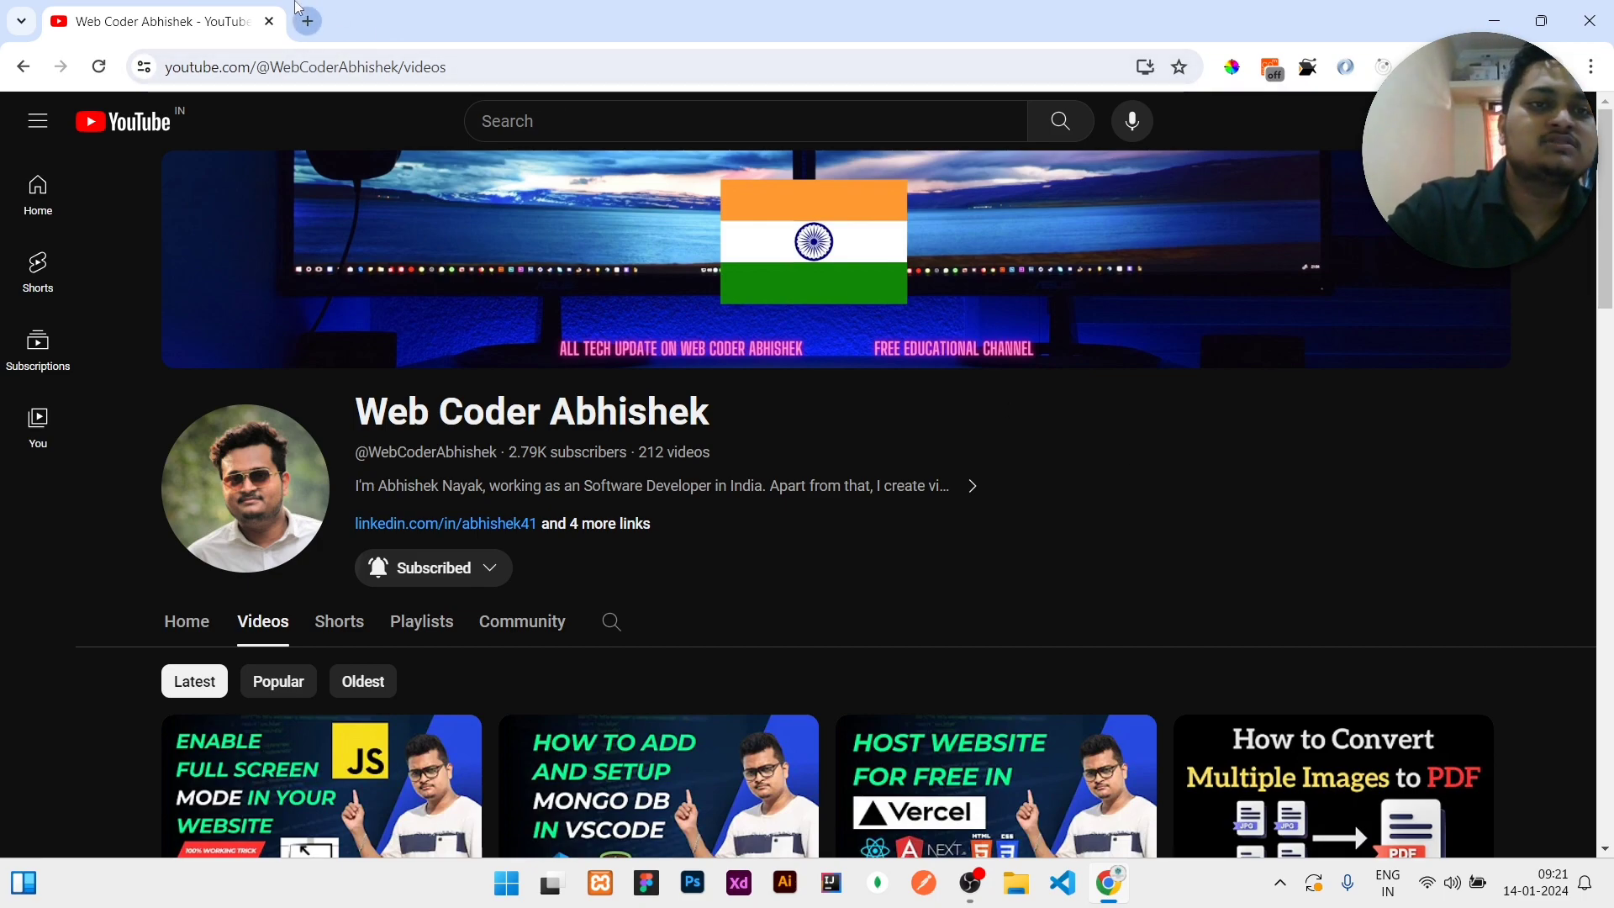
- Open Google Drive from the Google homepage's apps grid in a new tab
left_click(306, 20)
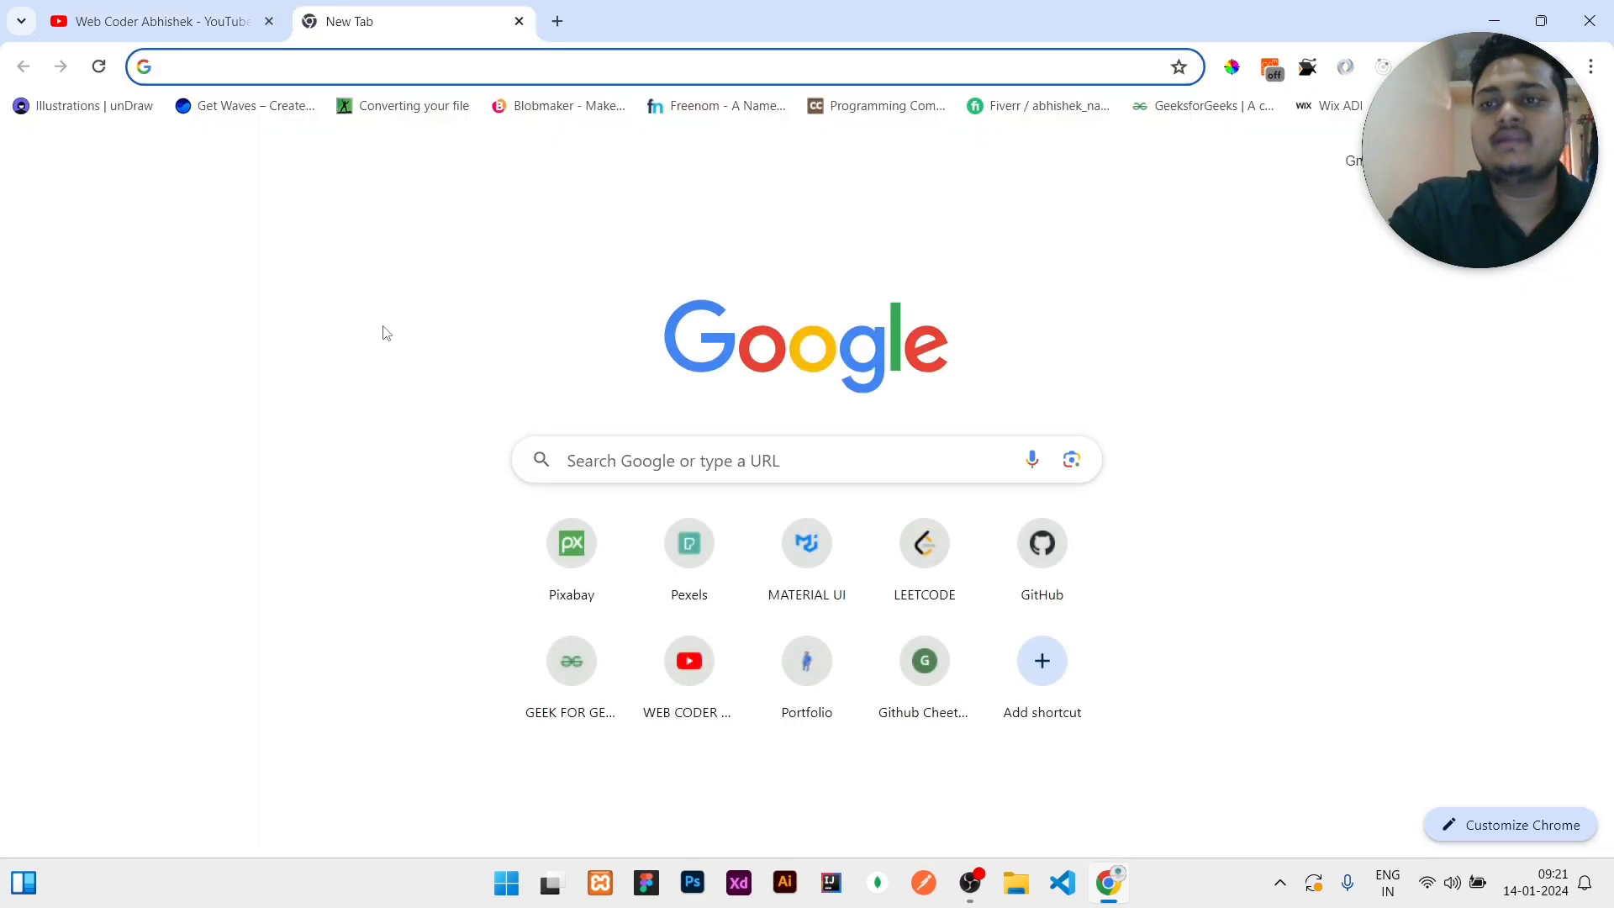
left_click(659, 67)
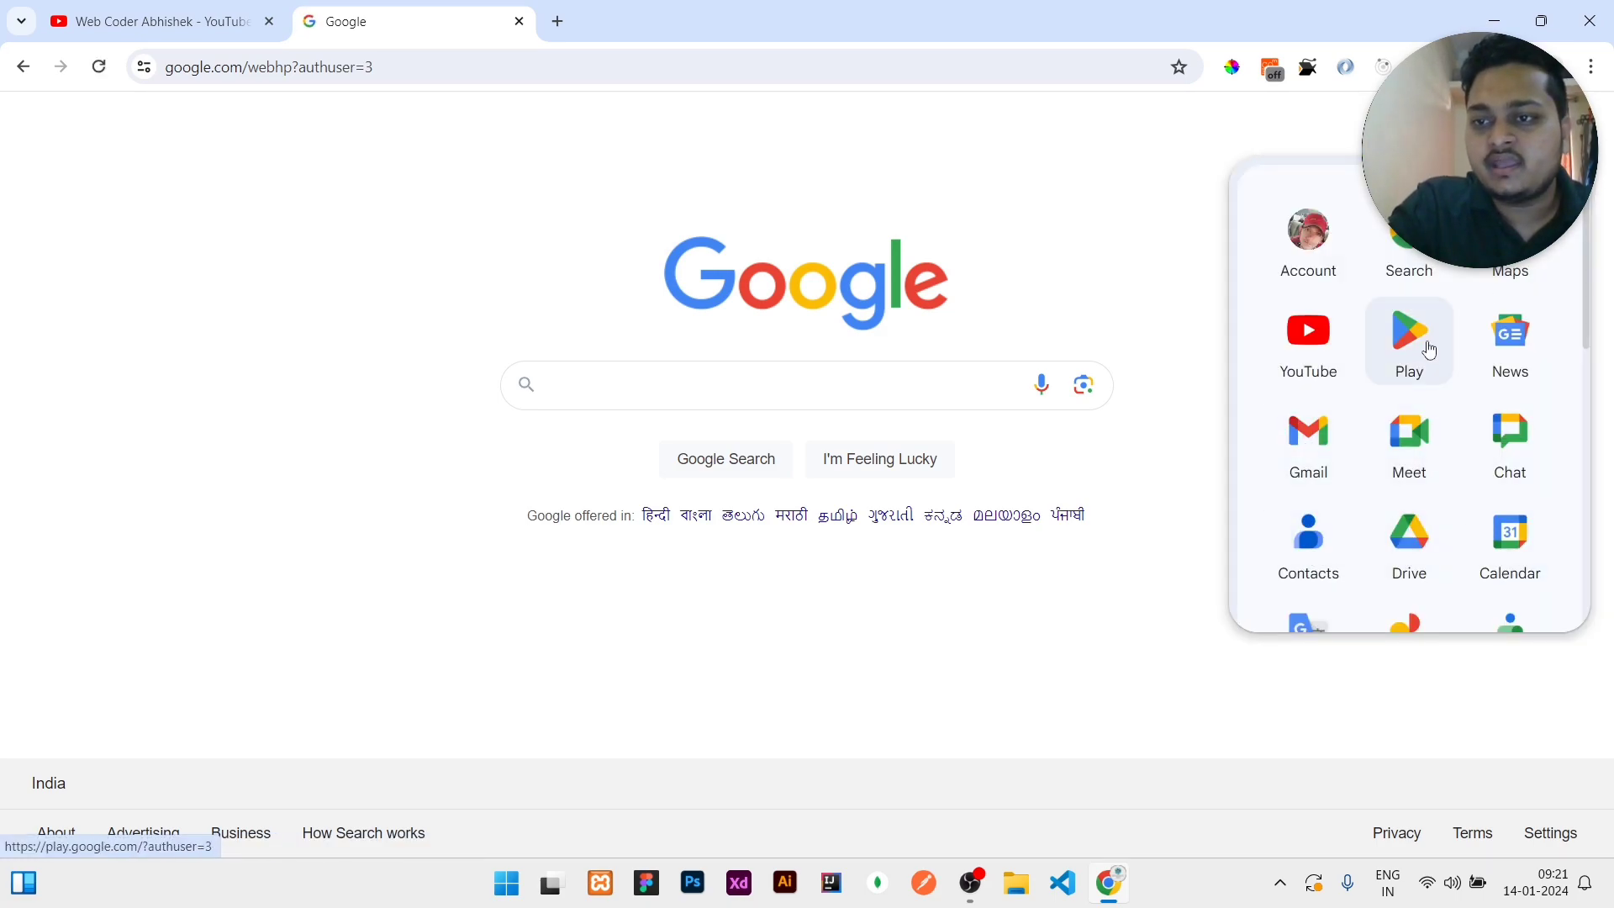
left_click(1408, 536)
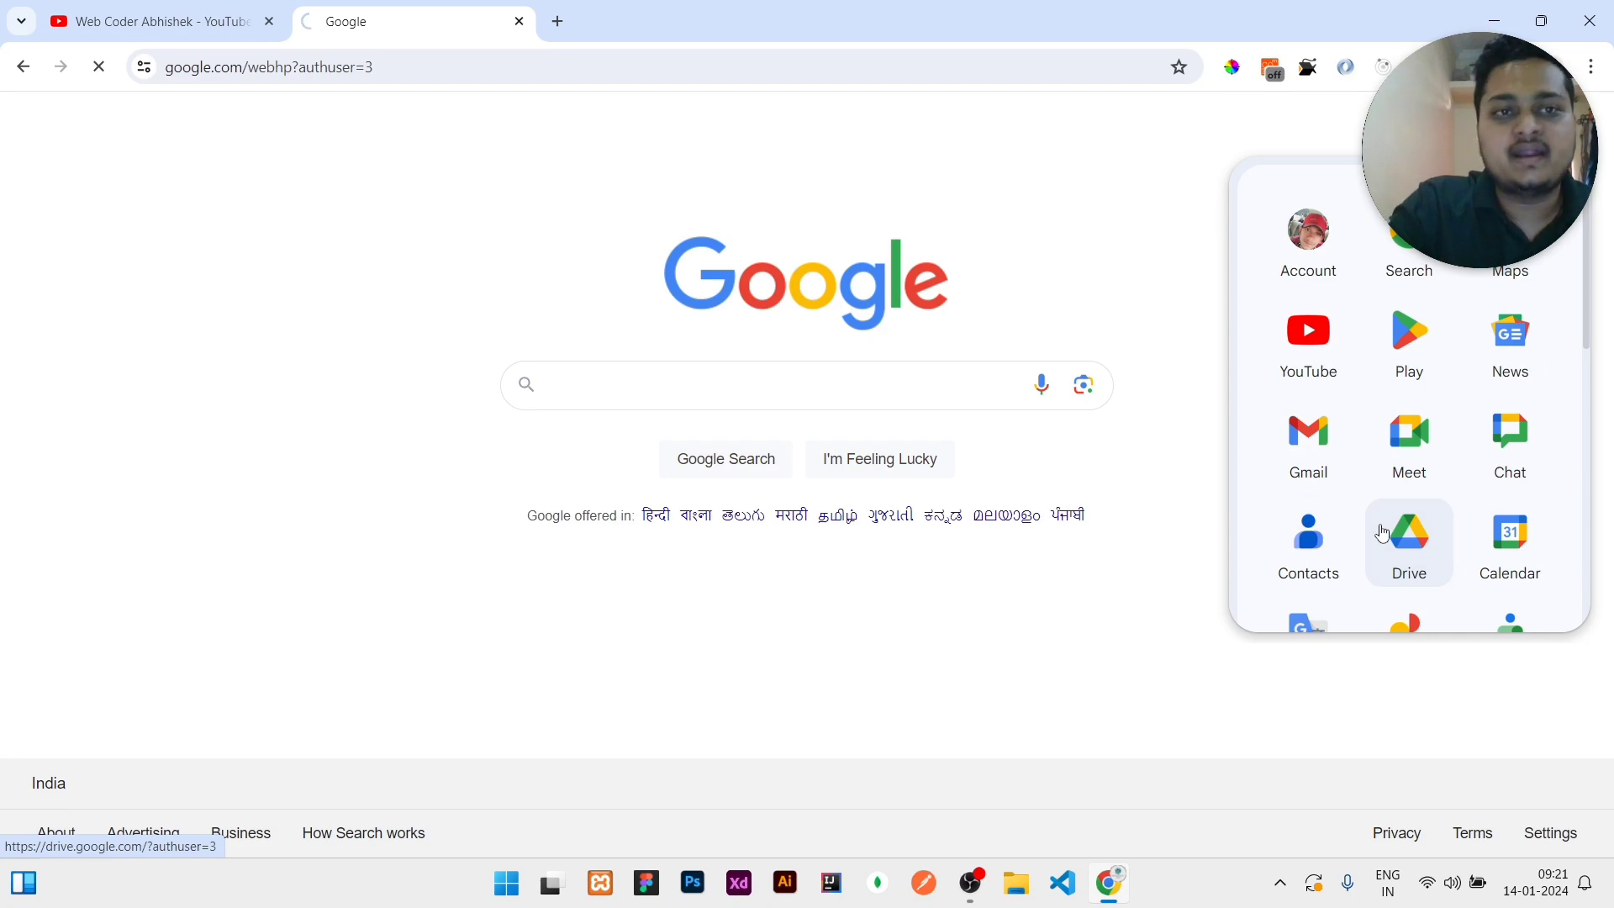
left_click(1408, 542)
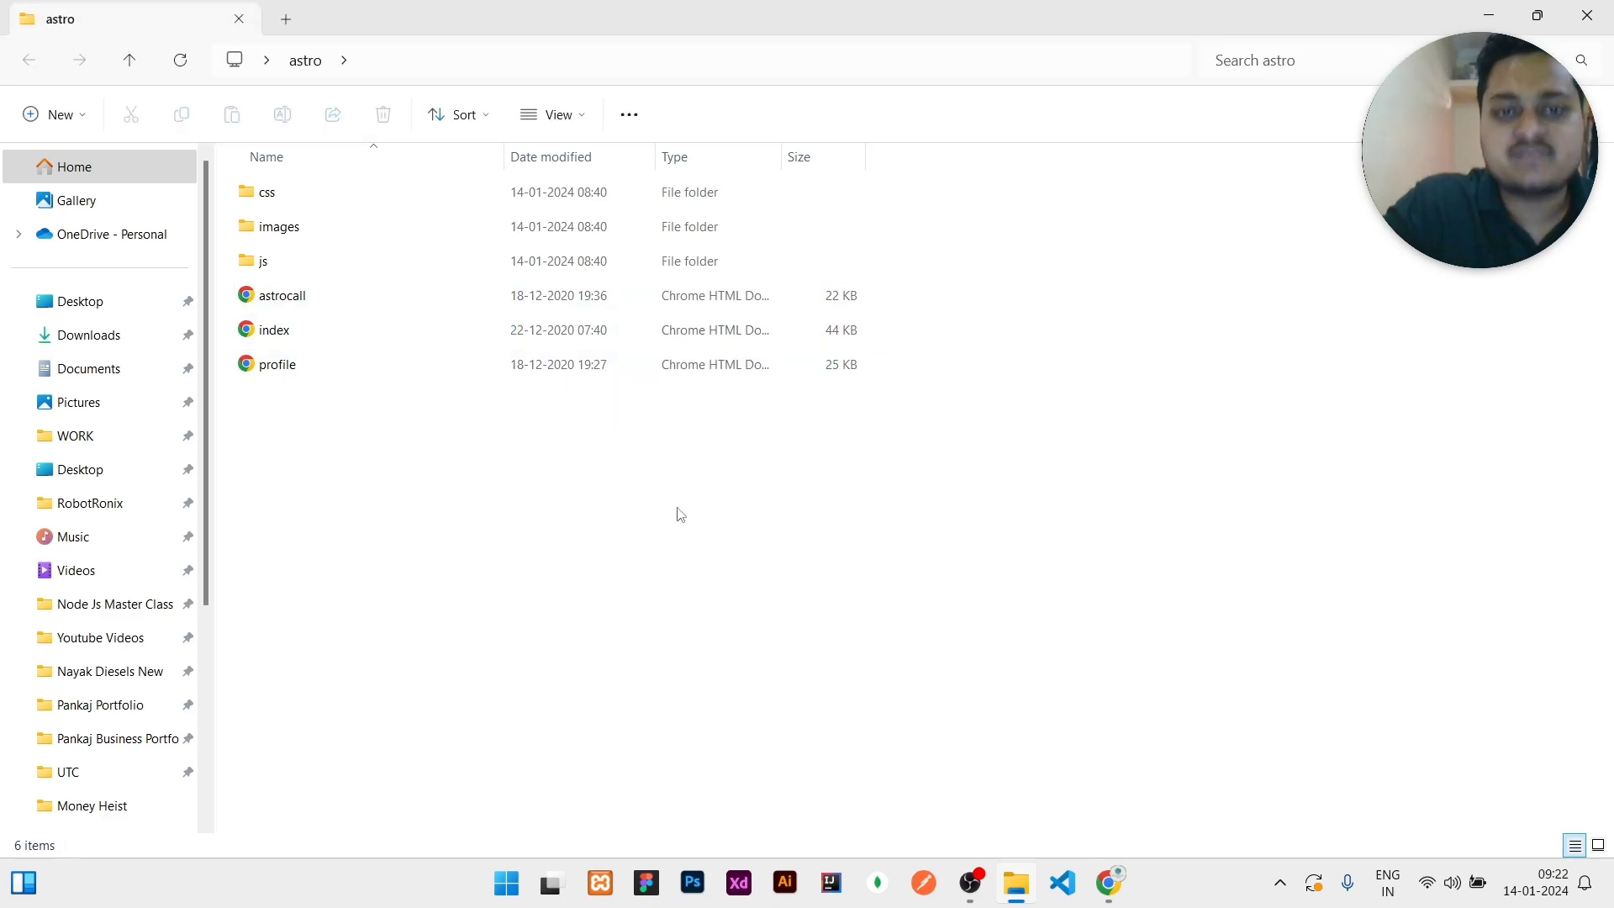
mouse_move(459, 418)
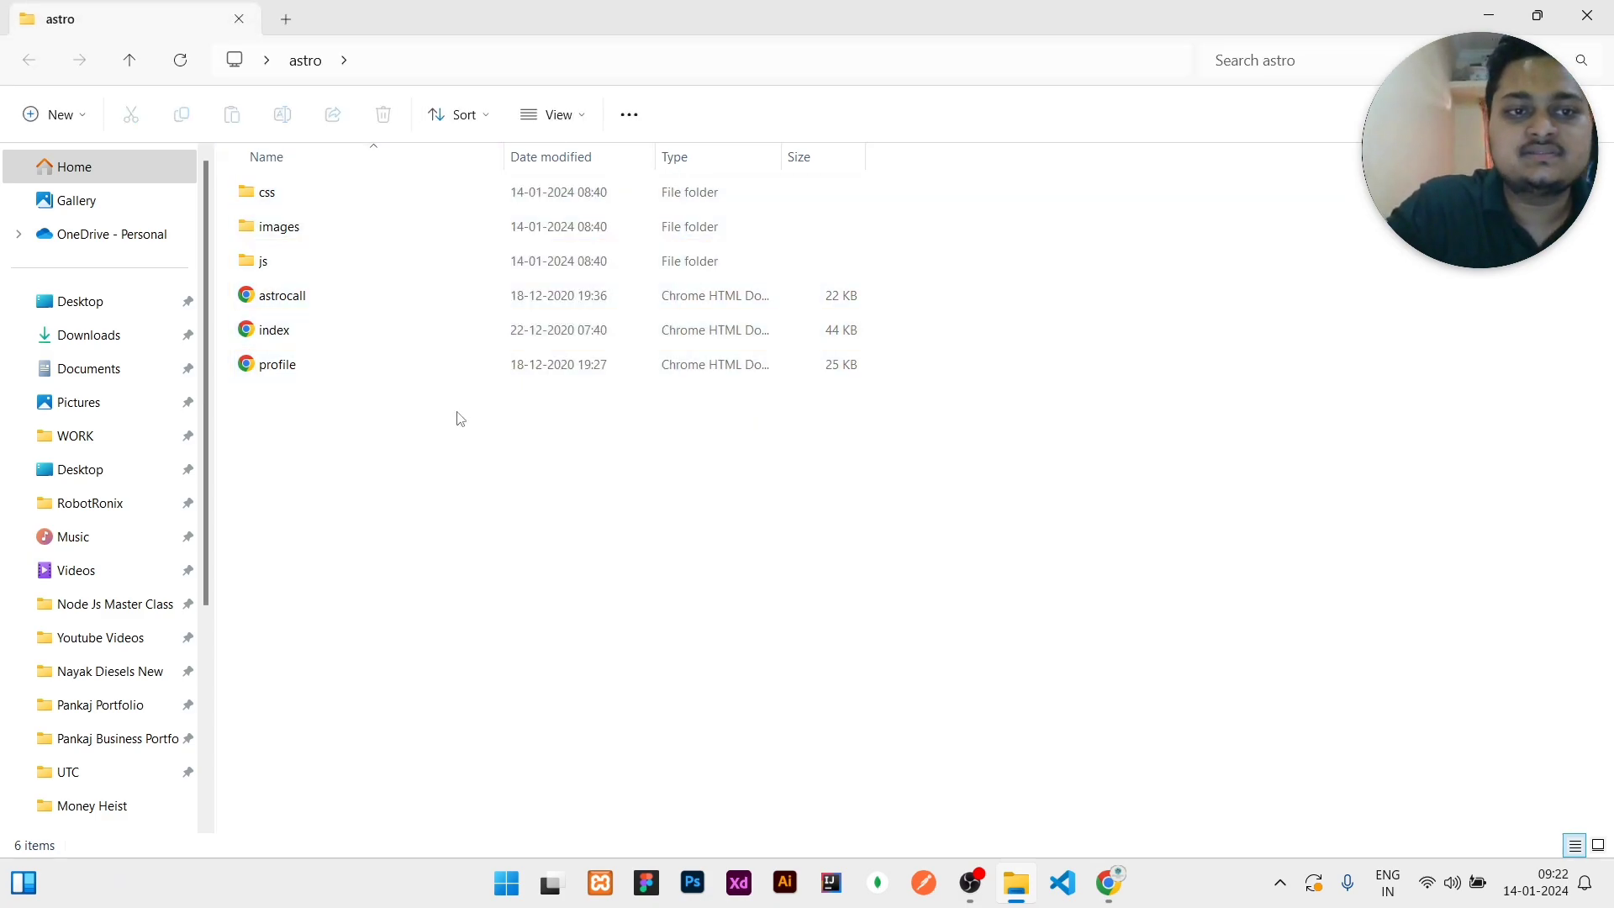
- Preview the astro index.html page in Chrome, scroll through it, then close the folder window
key("ctrl+a")
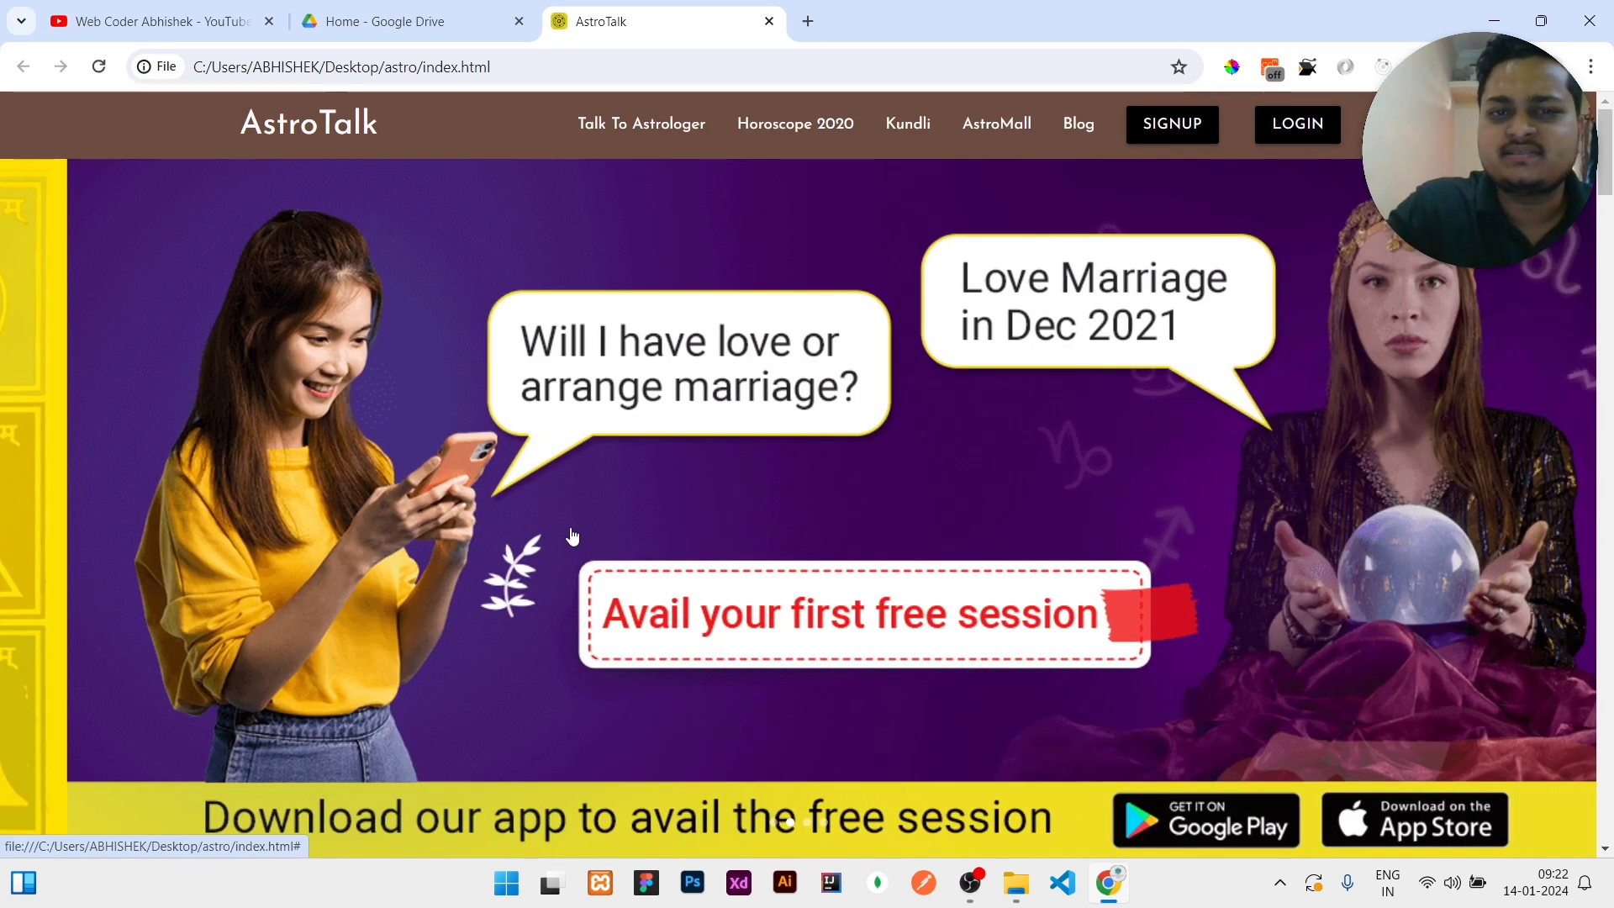
scroll("down", 3)
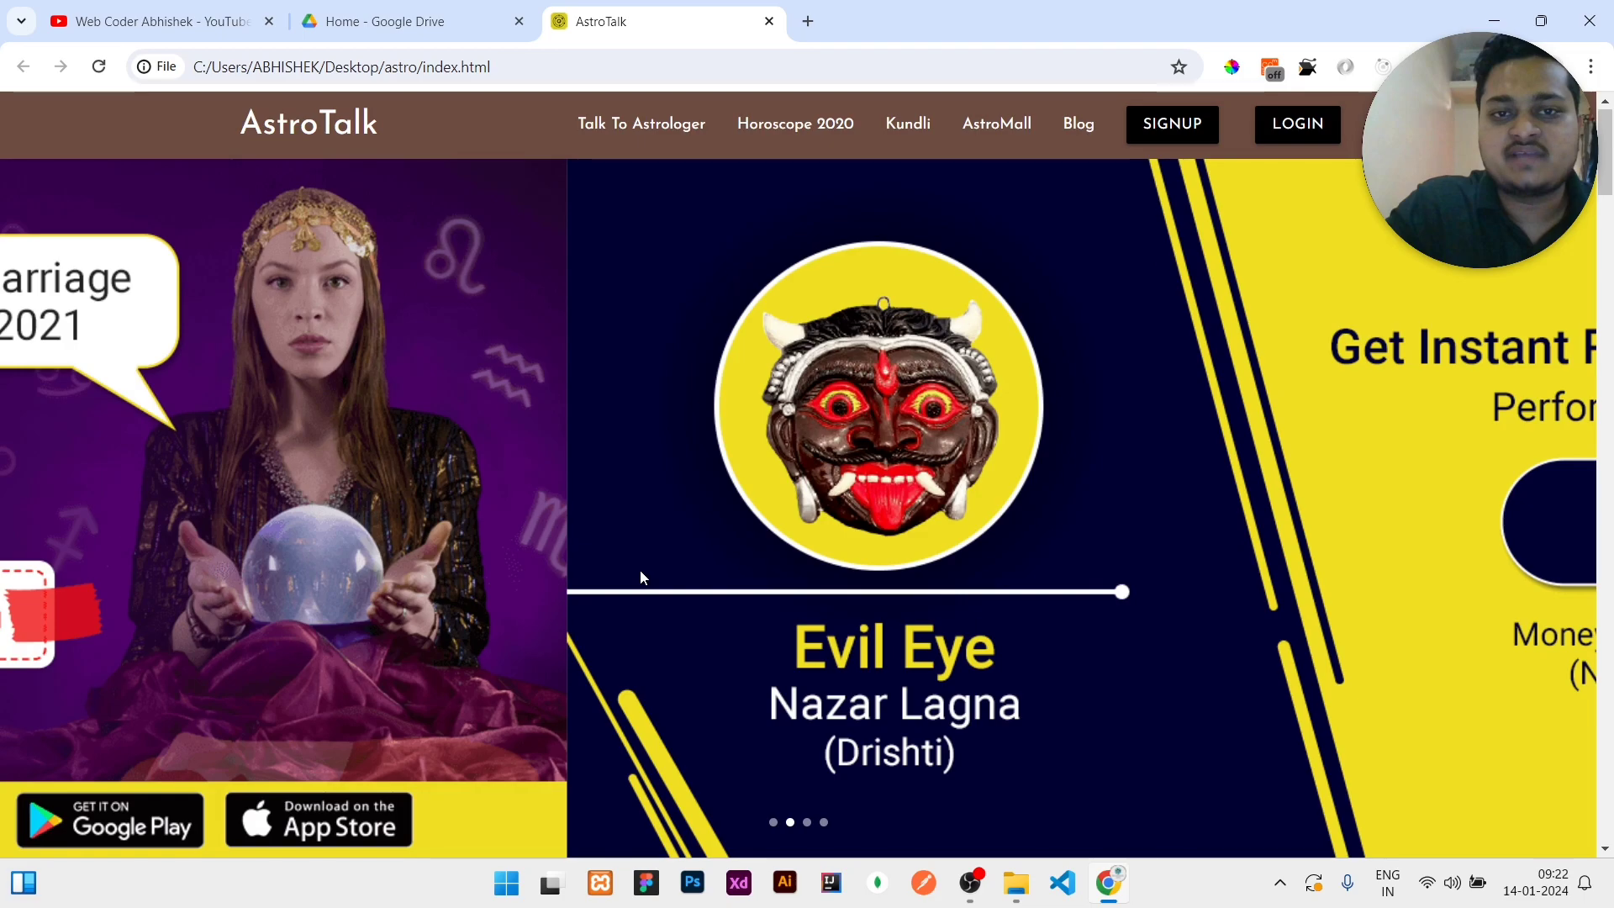
scroll("down", 3)
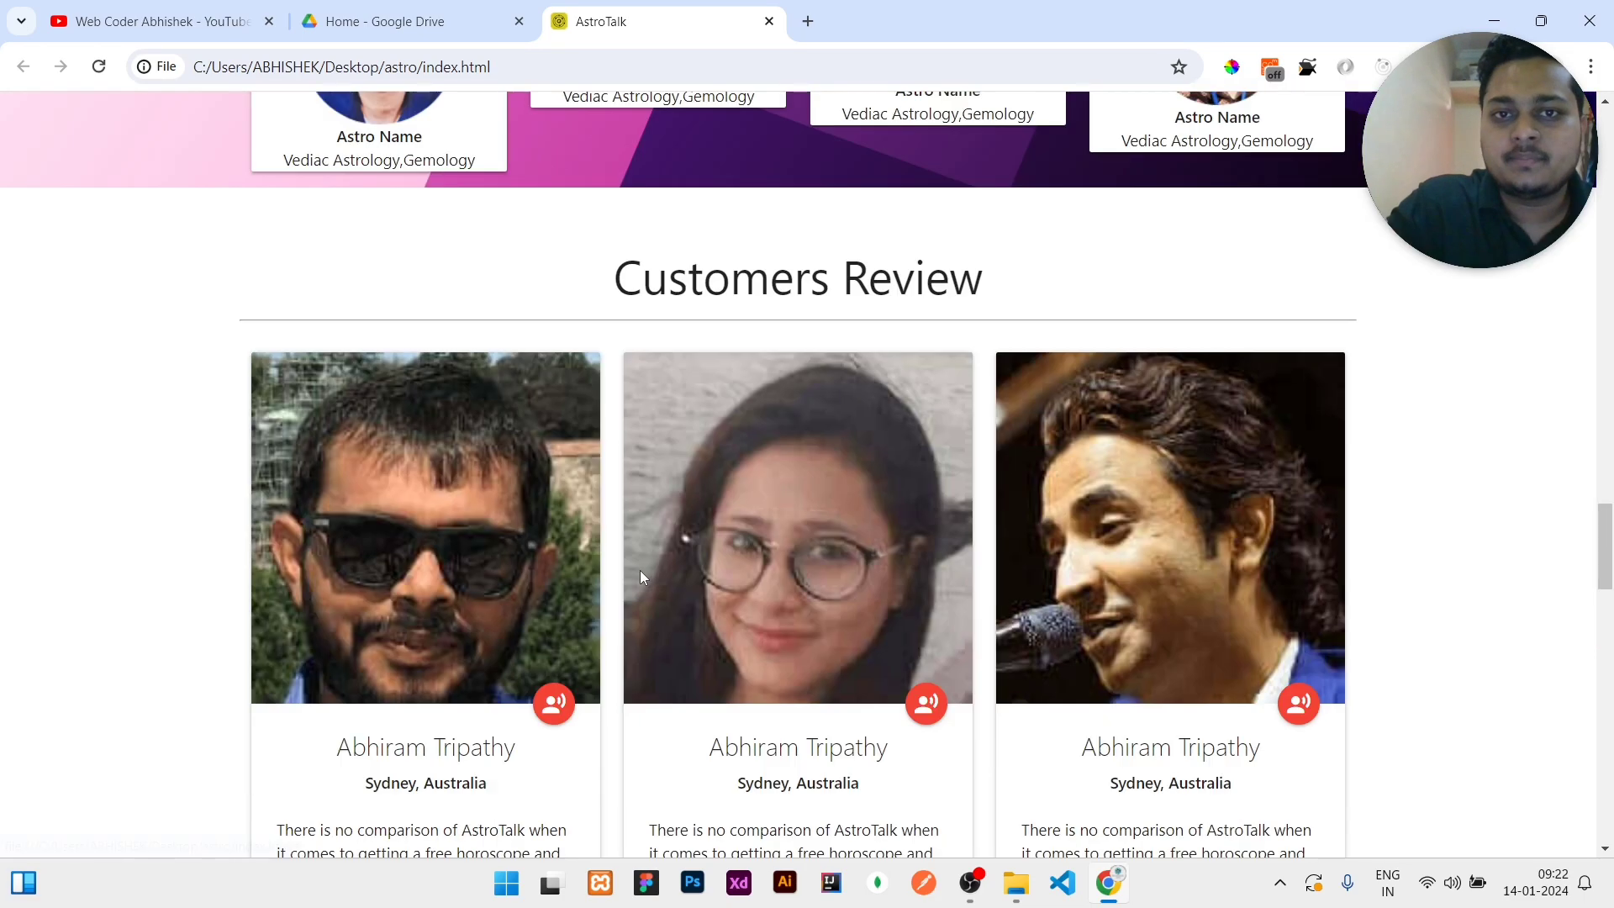
scroll("up", 3)
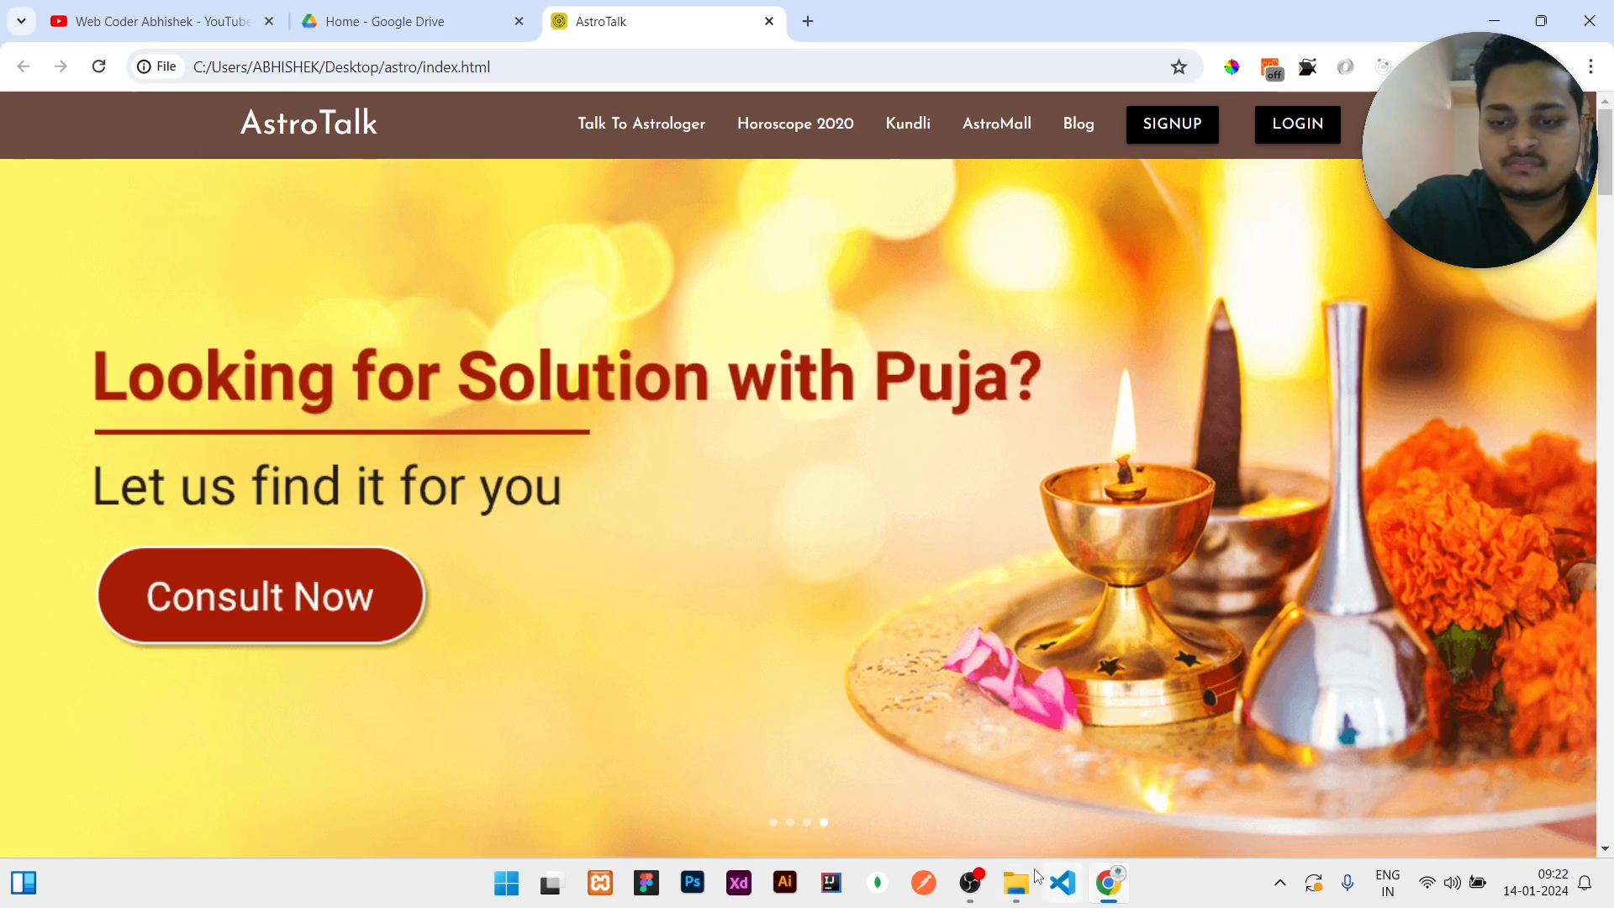
left_click(1013, 881)
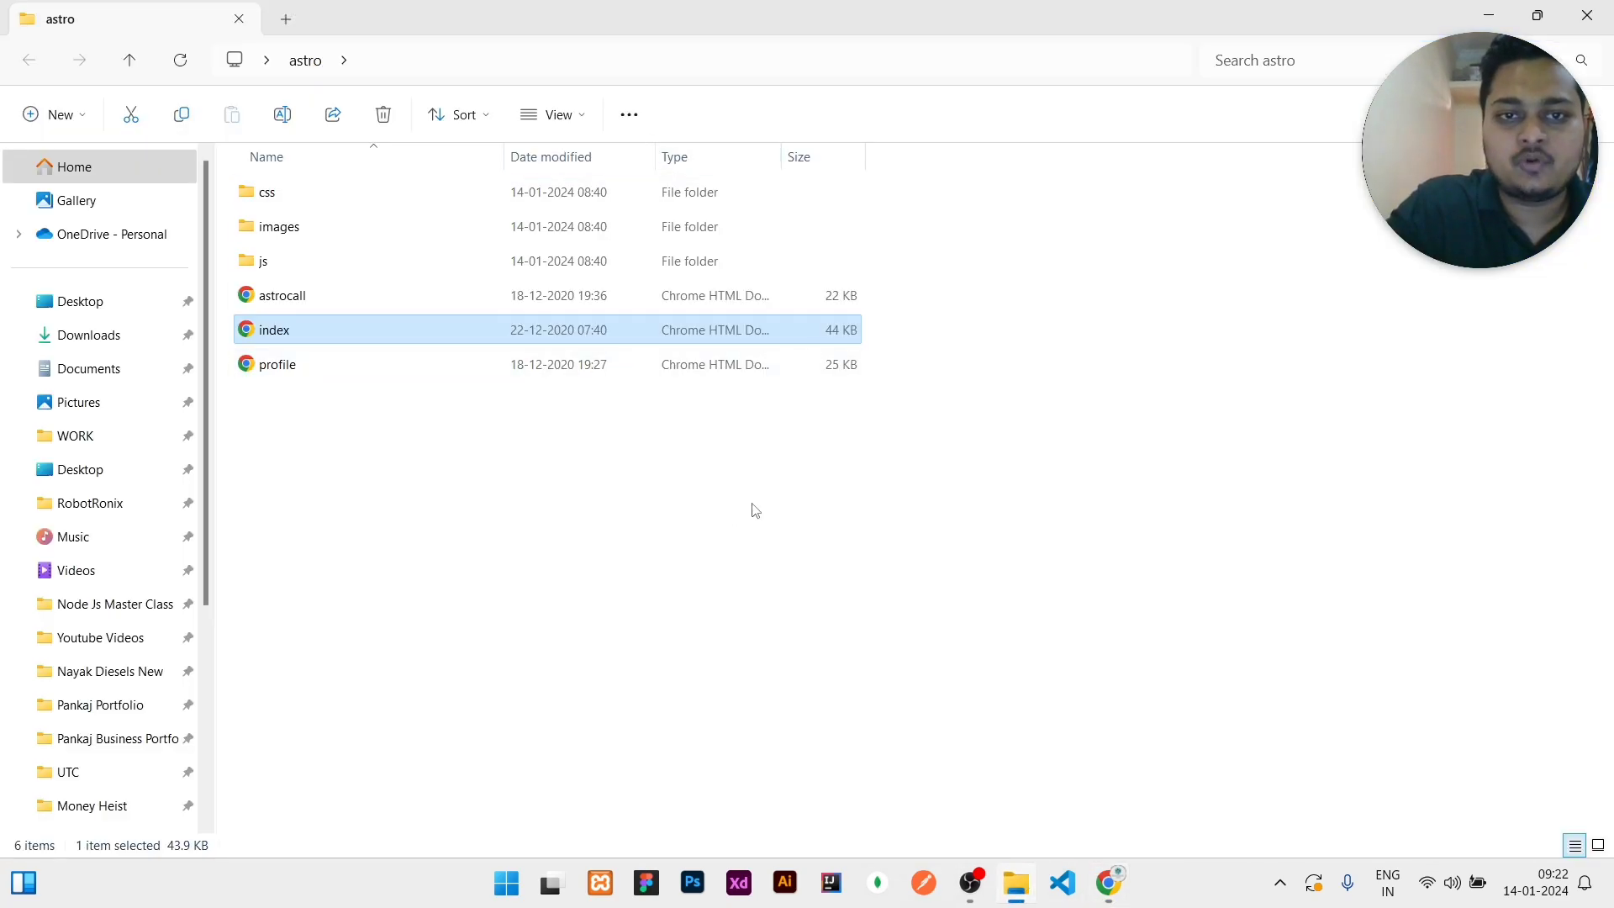
double_click(274, 329)
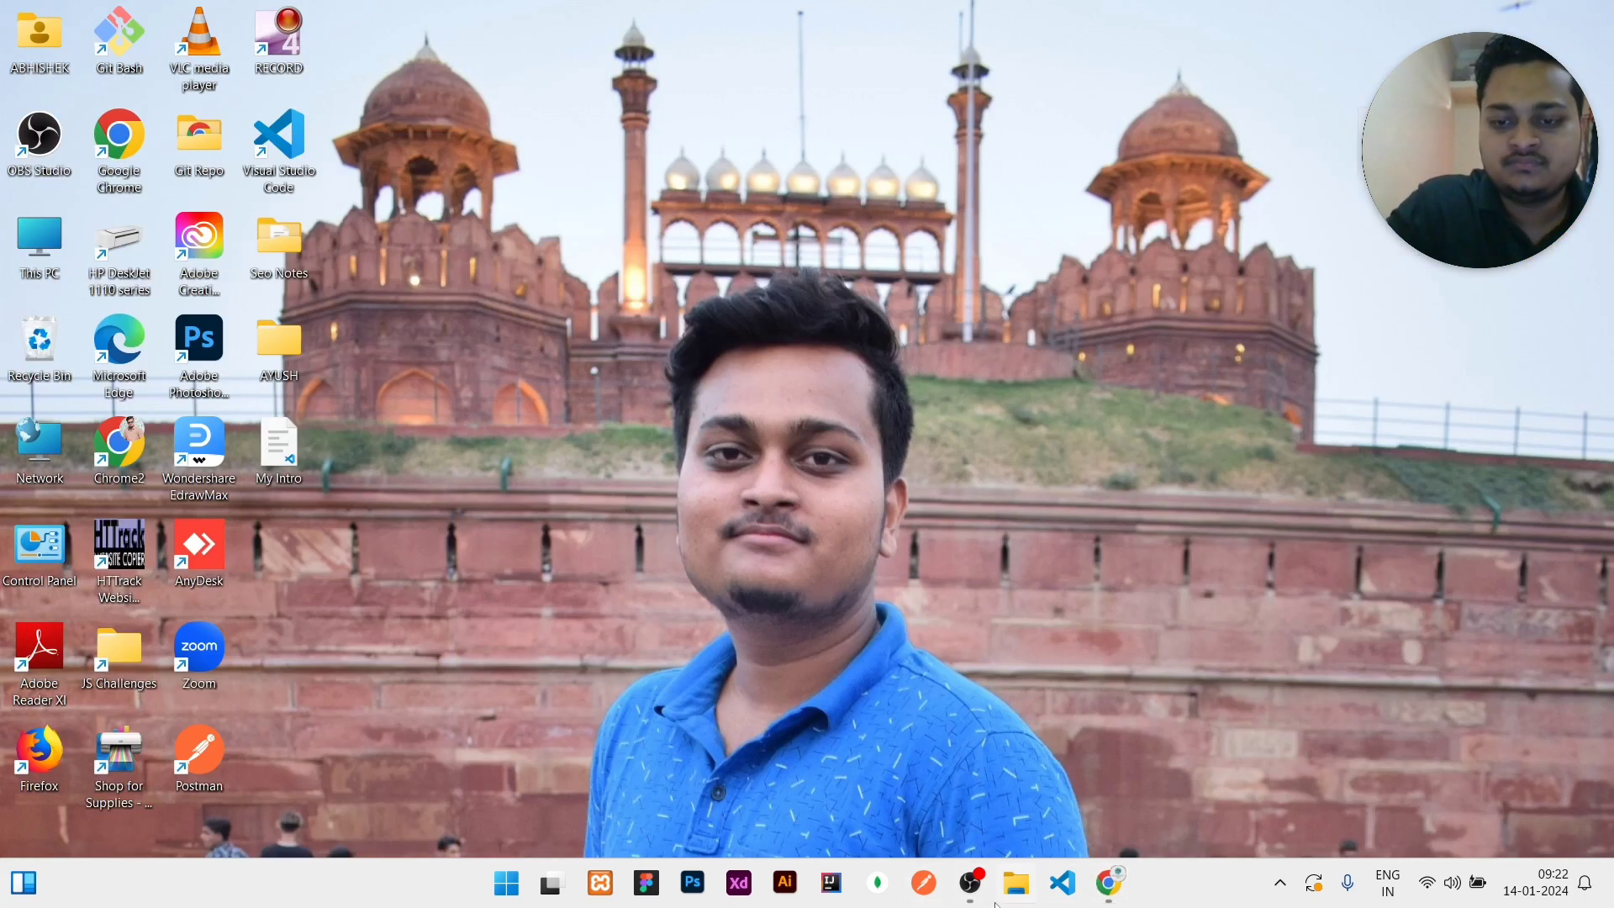
- Upload the Desktop\astro folder to Drive, allowing all 151 files
left_click(1109, 881)
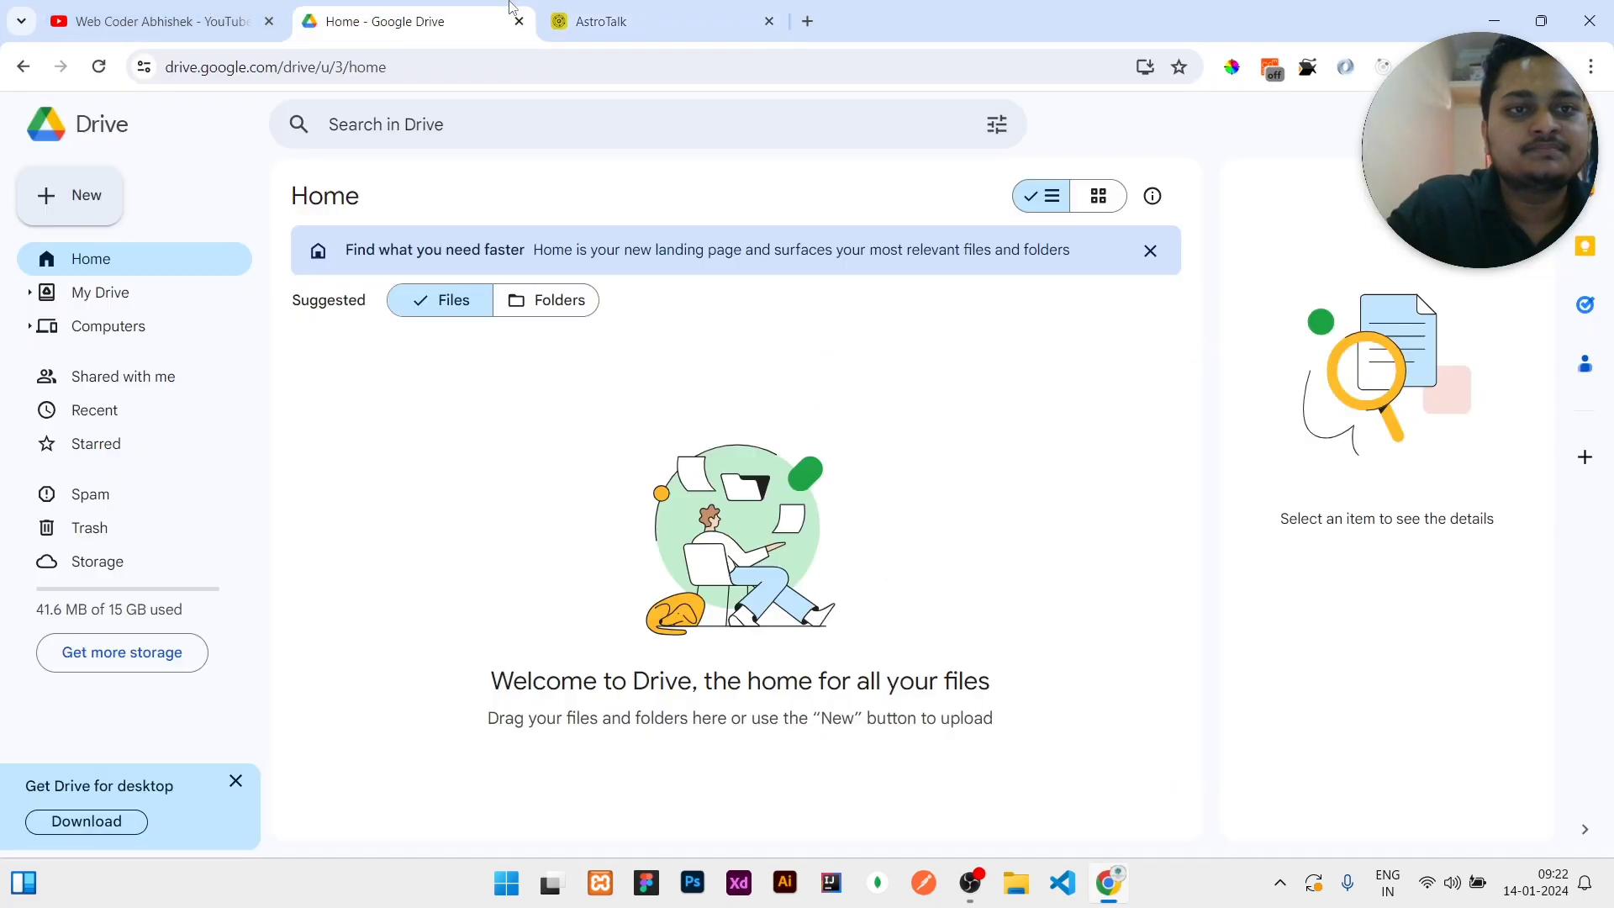
left_click(69, 196)
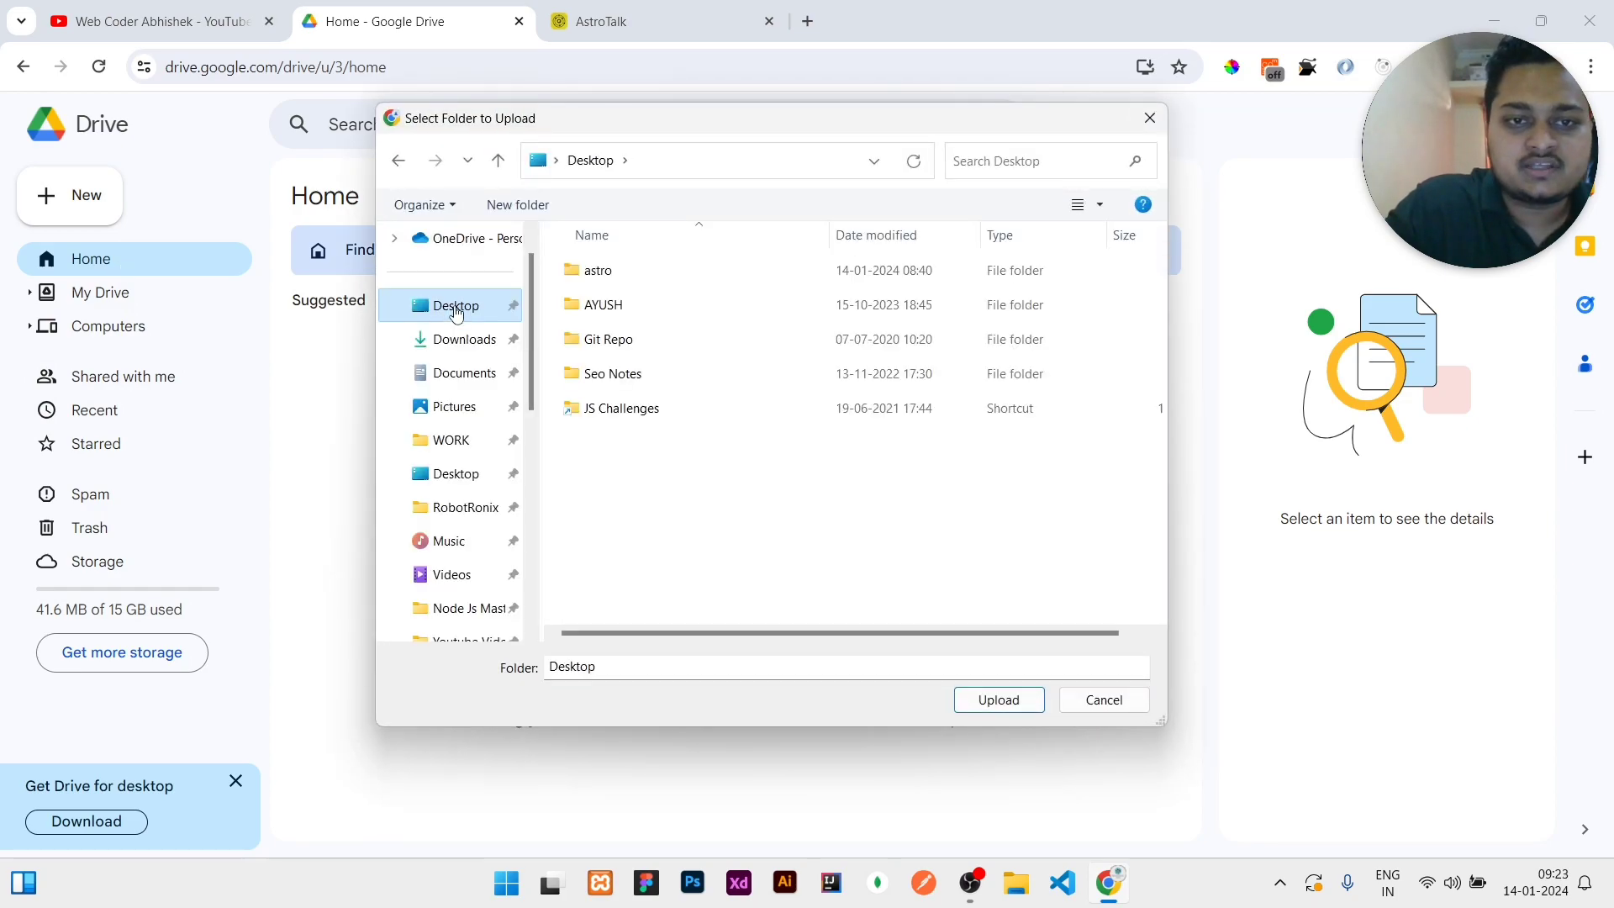
left_click(596, 270)
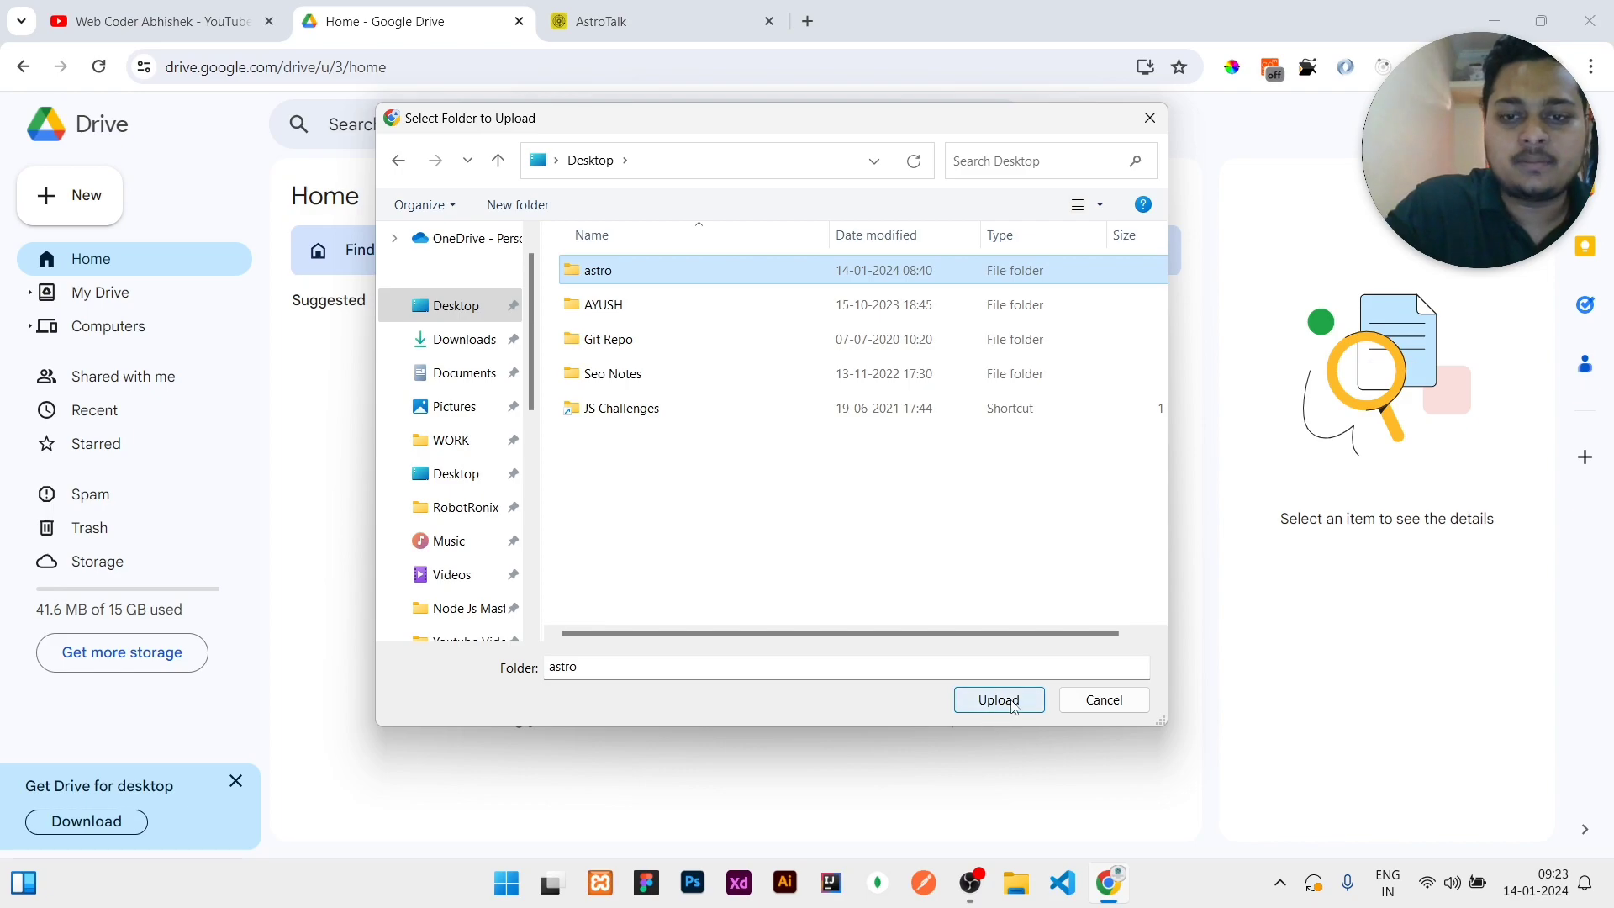
left_click(996, 700)
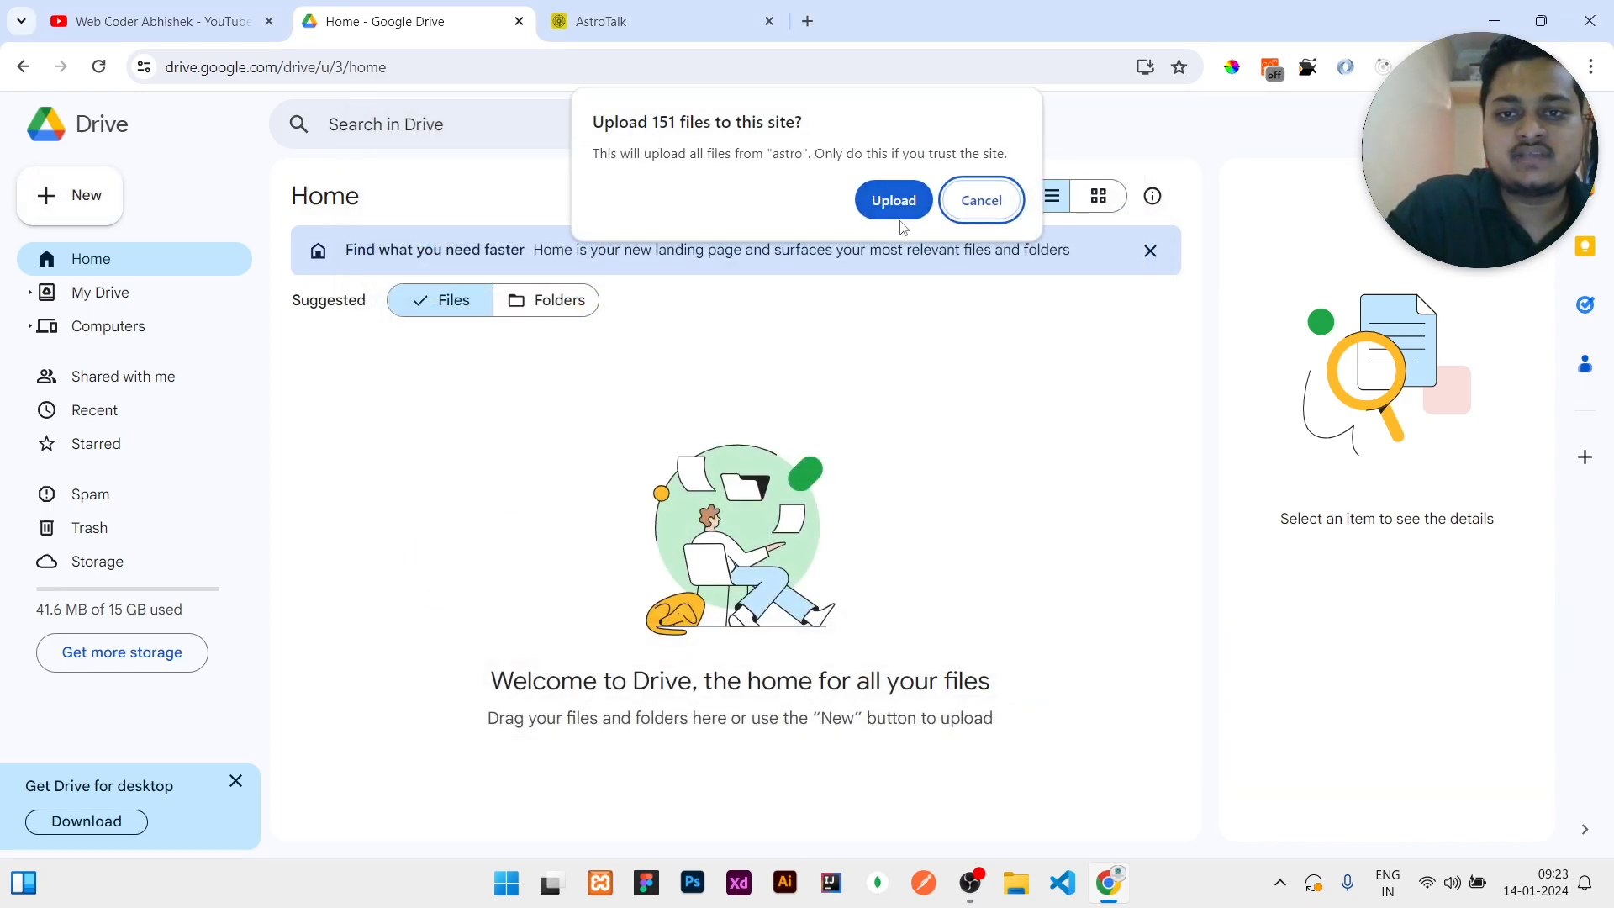
left_click(892, 200)
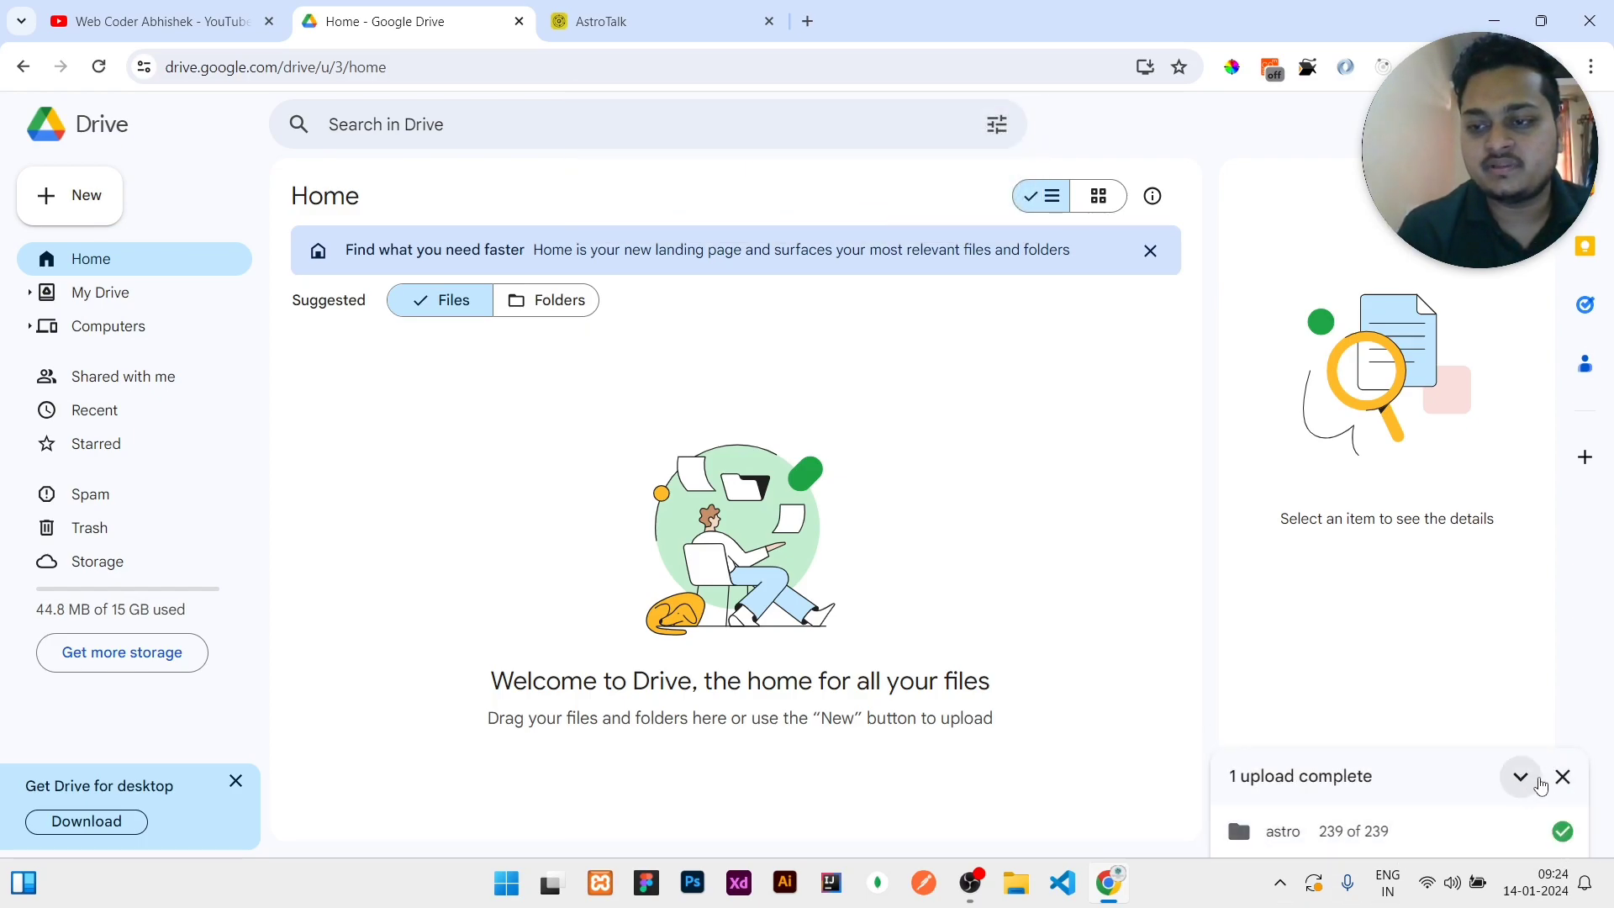
- Dismiss the upload summary and reload Drive to list the uploaded files
left_click(1562, 777)
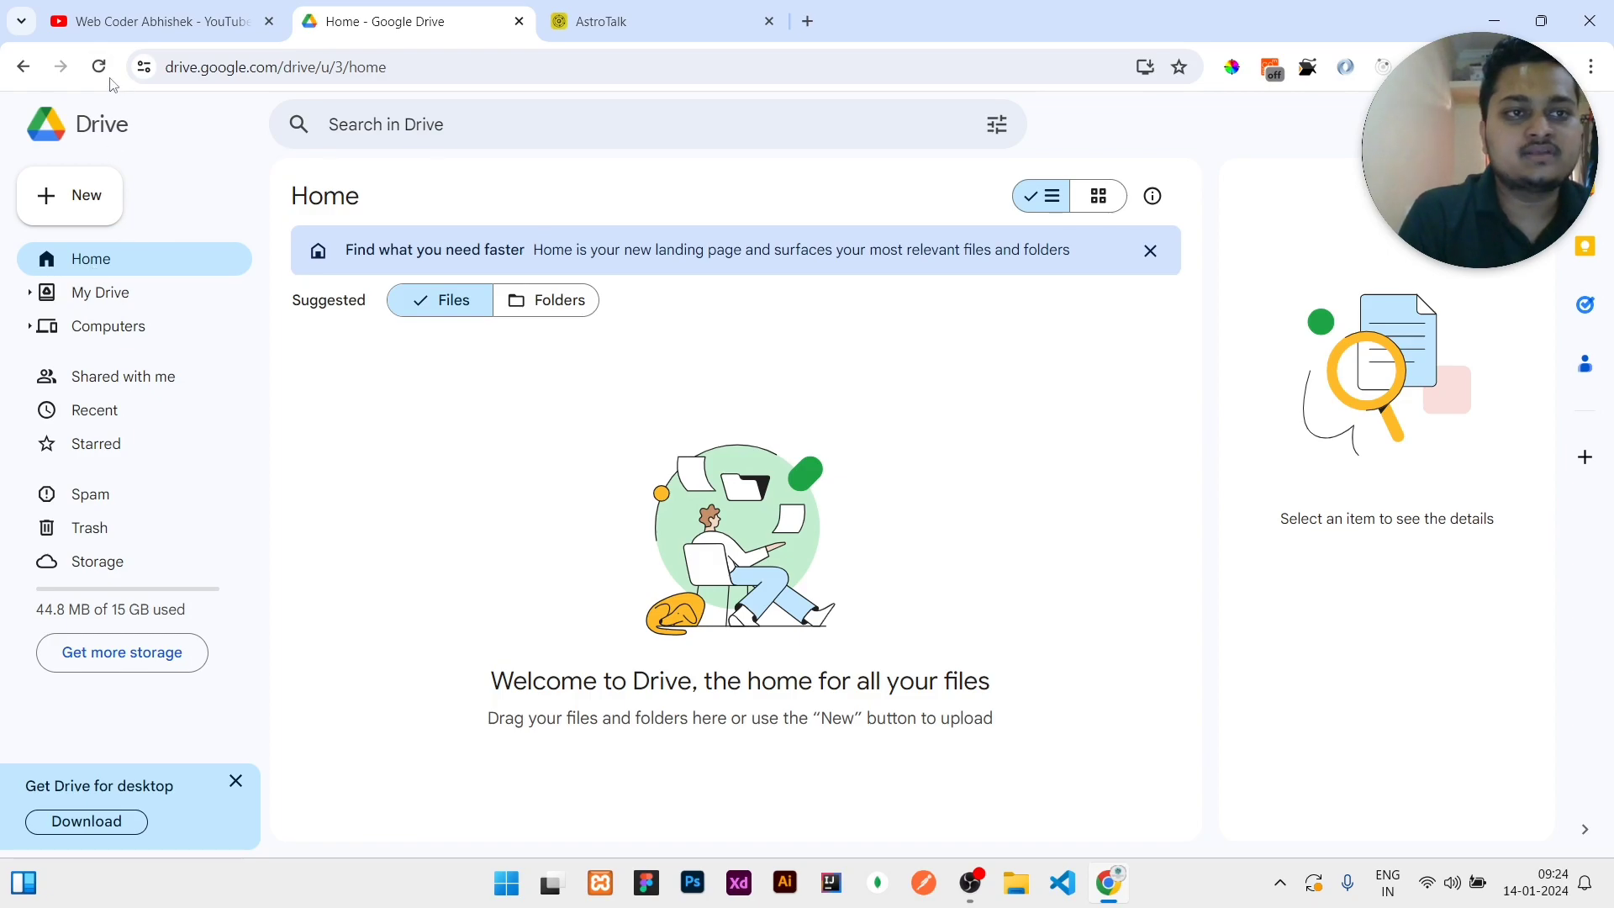
left_click(99, 67)
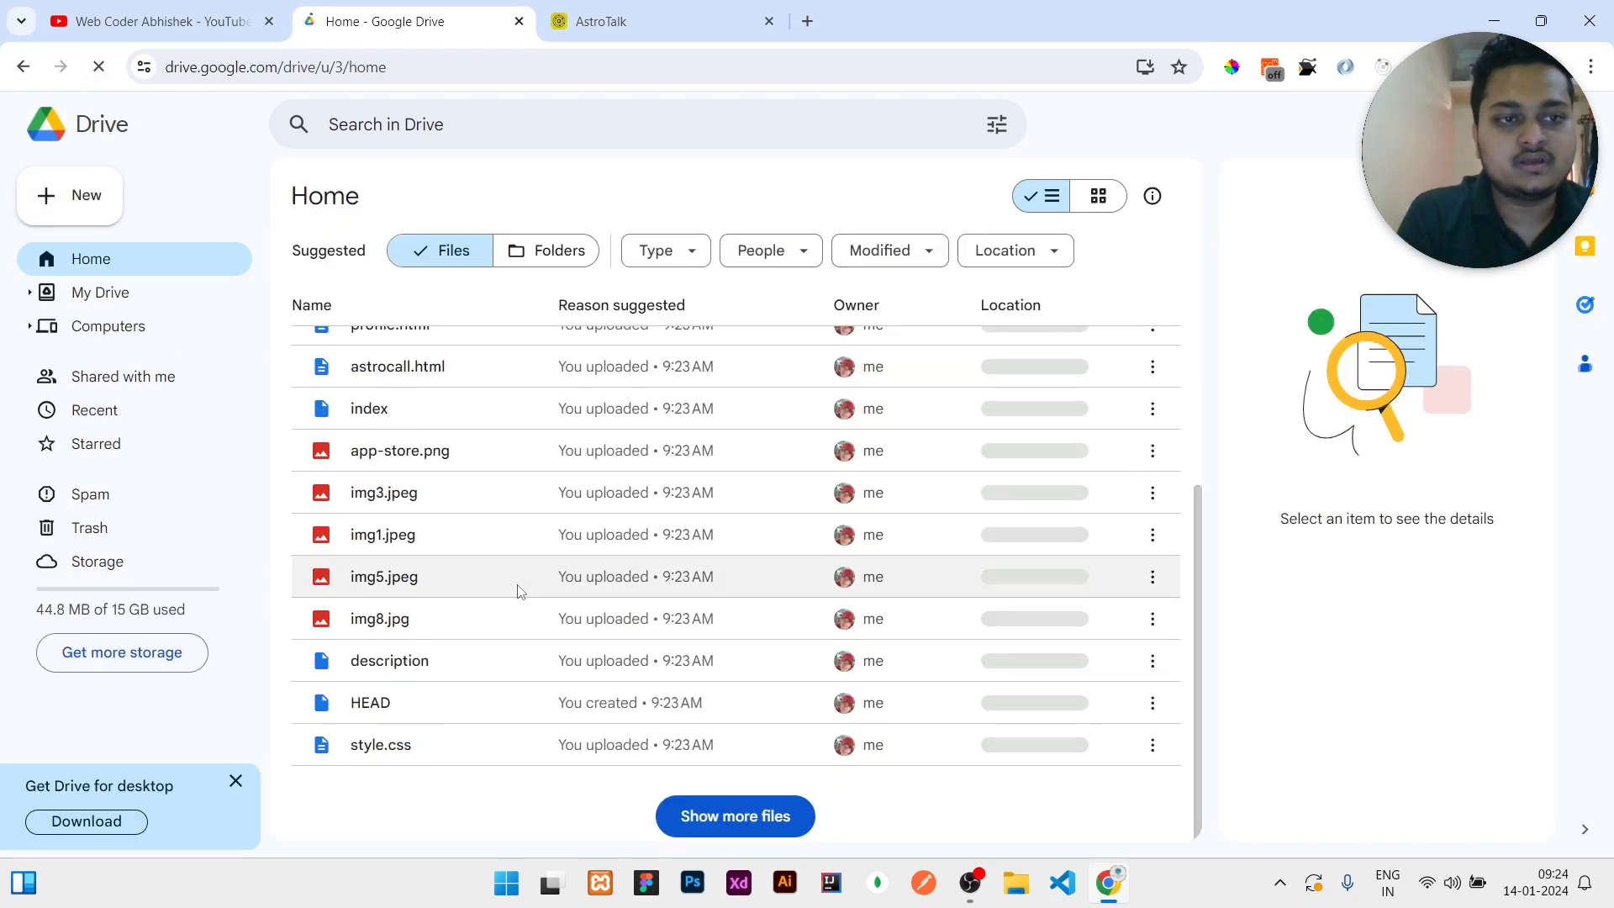
left_click(735, 815)
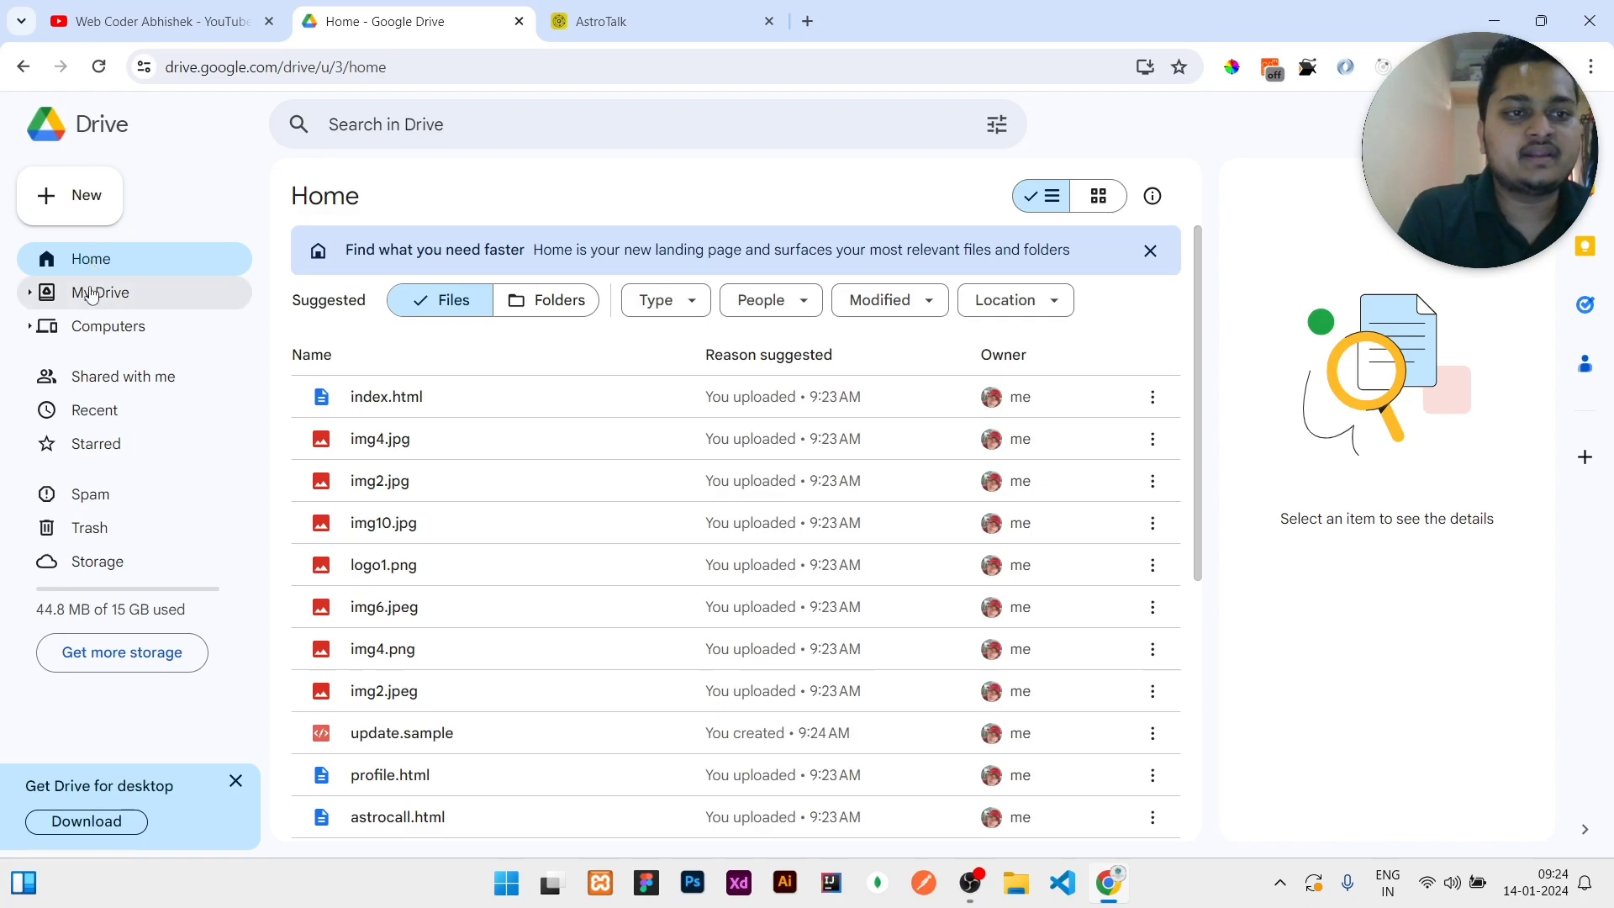
left_click(100, 293)
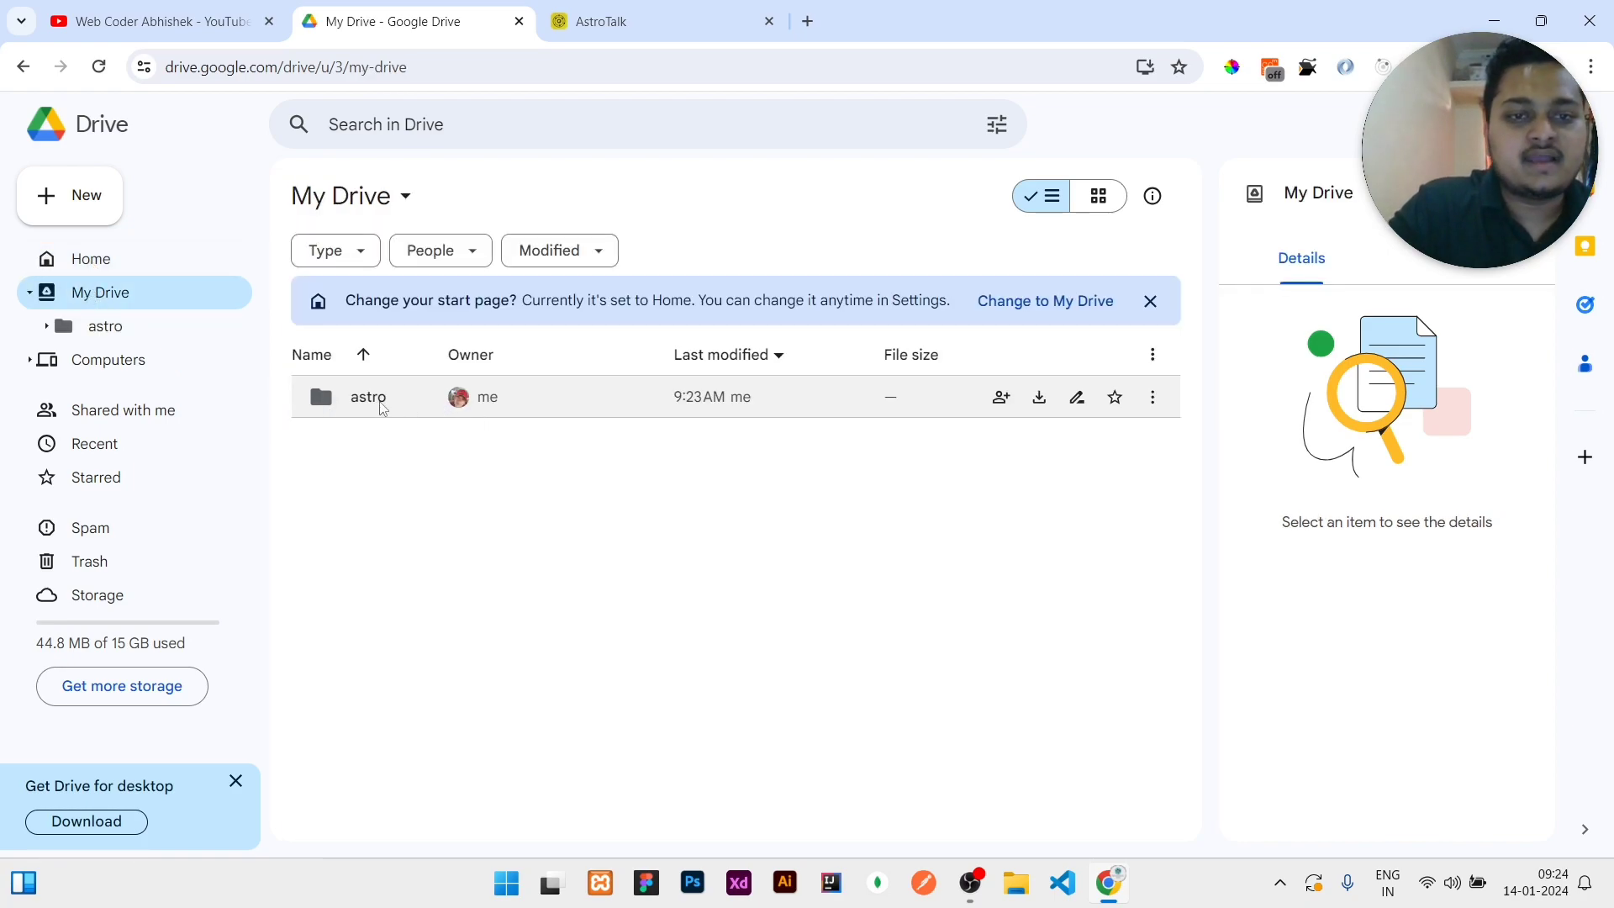
mouse_move(1077, 396)
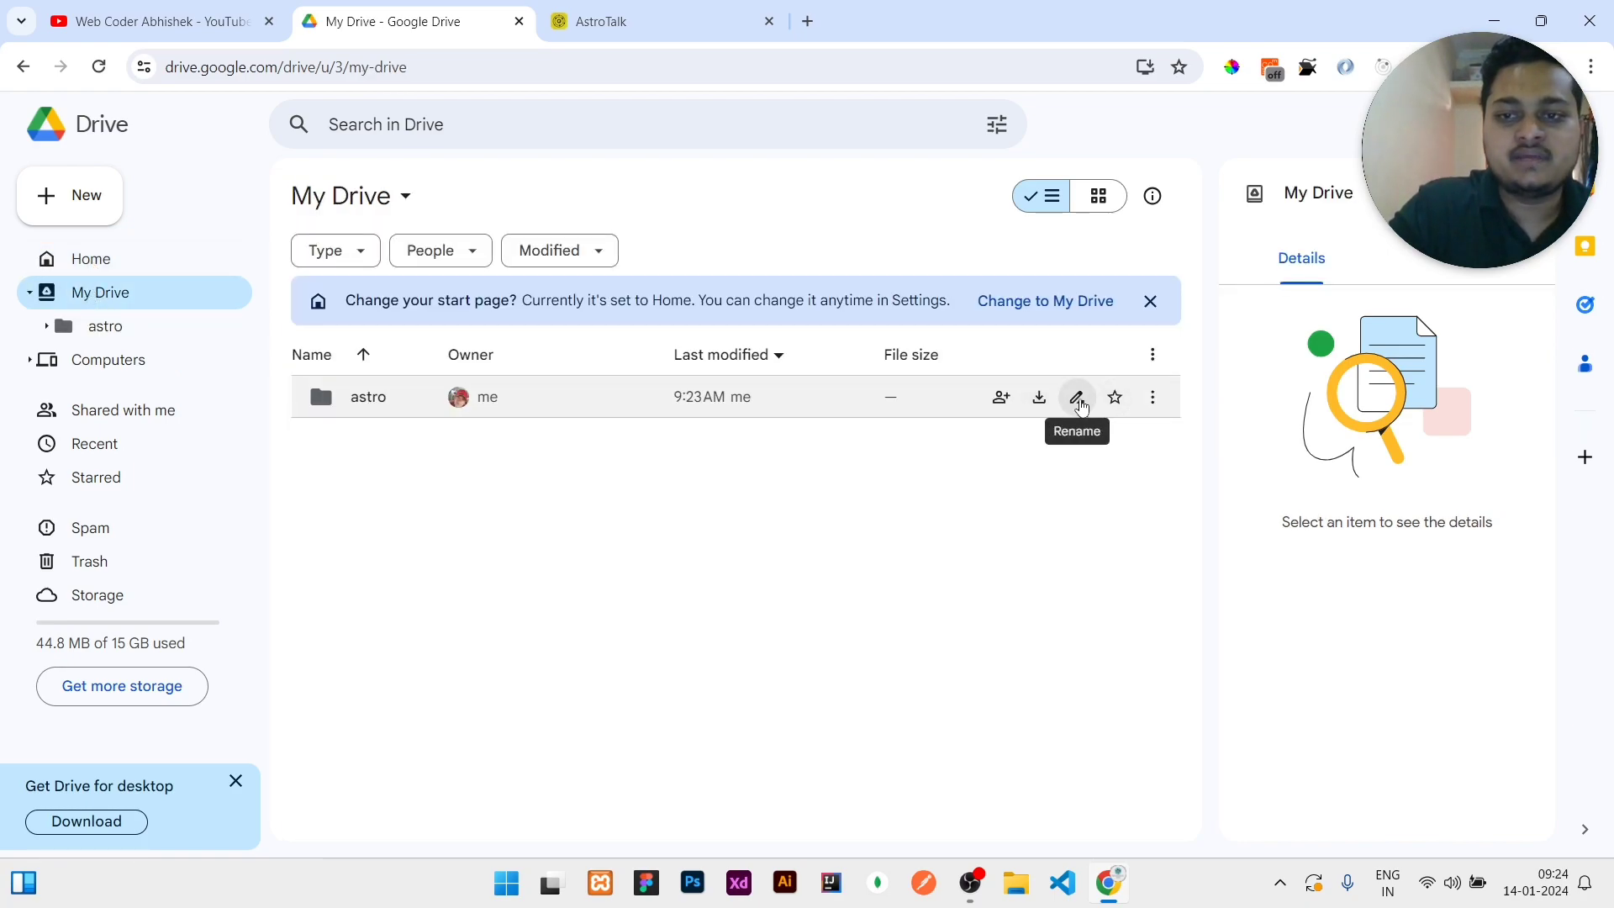
left_click(1076, 396)
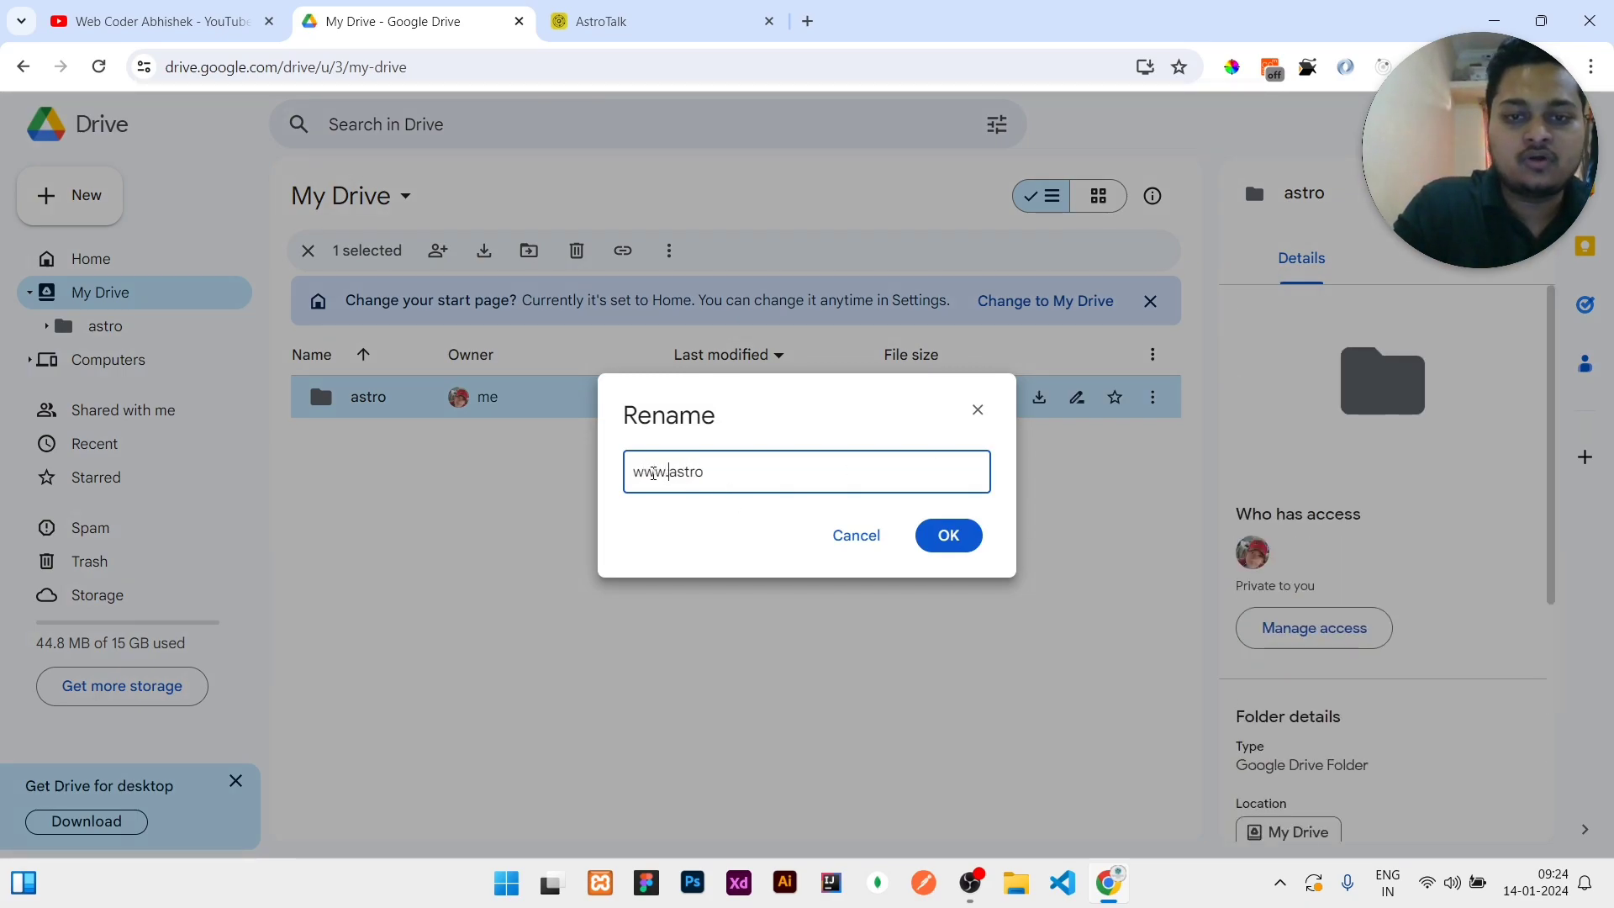
type(".")
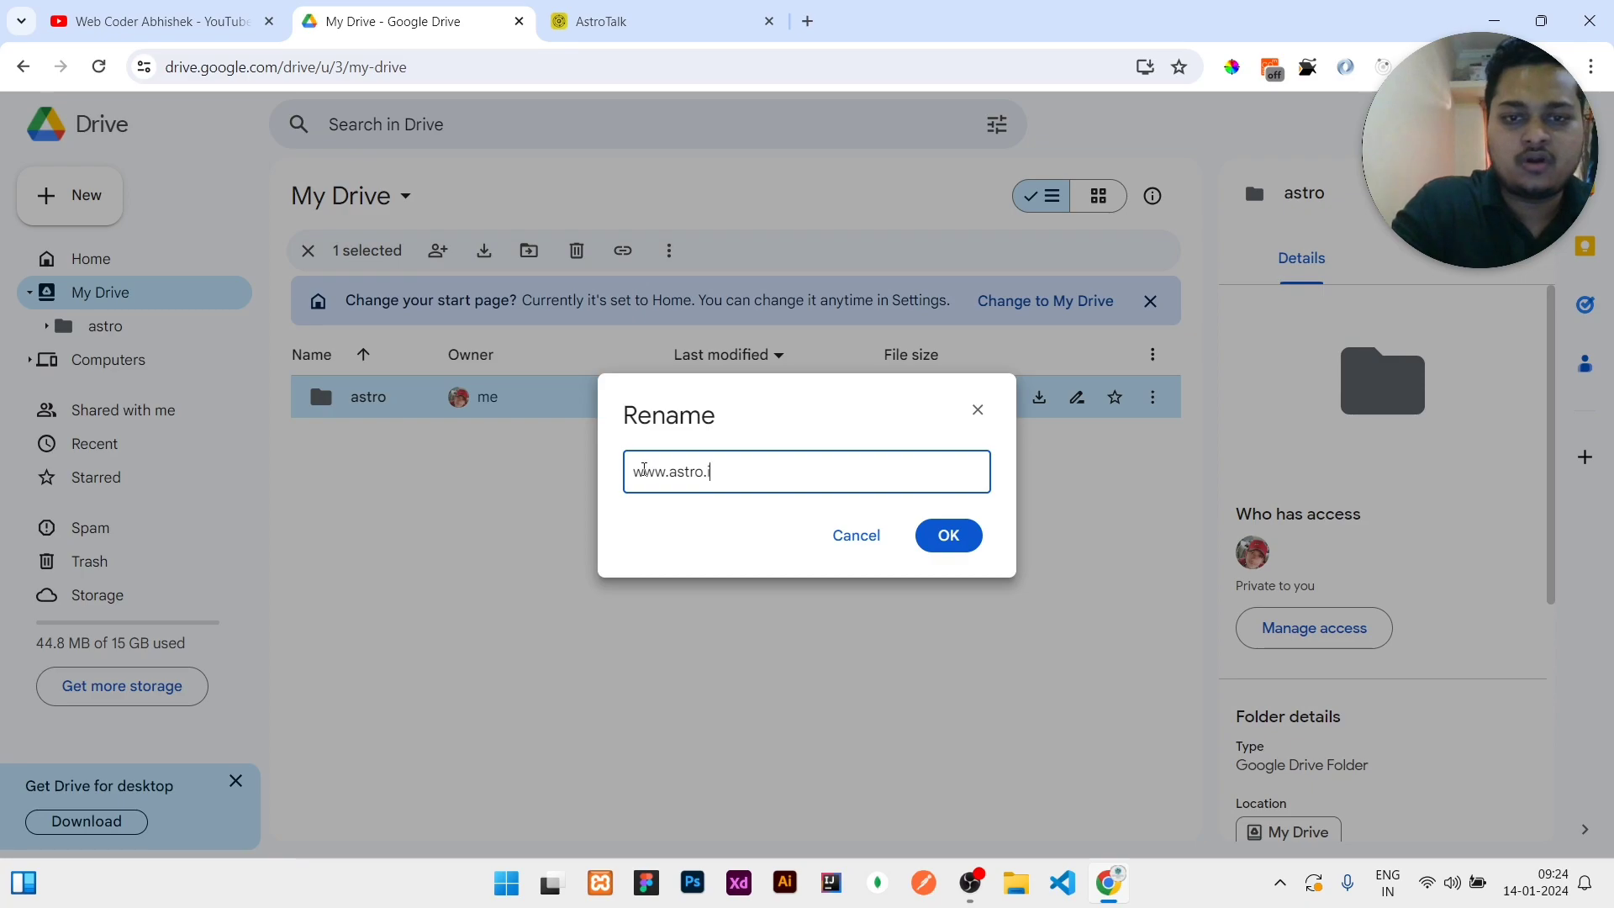
type("in")
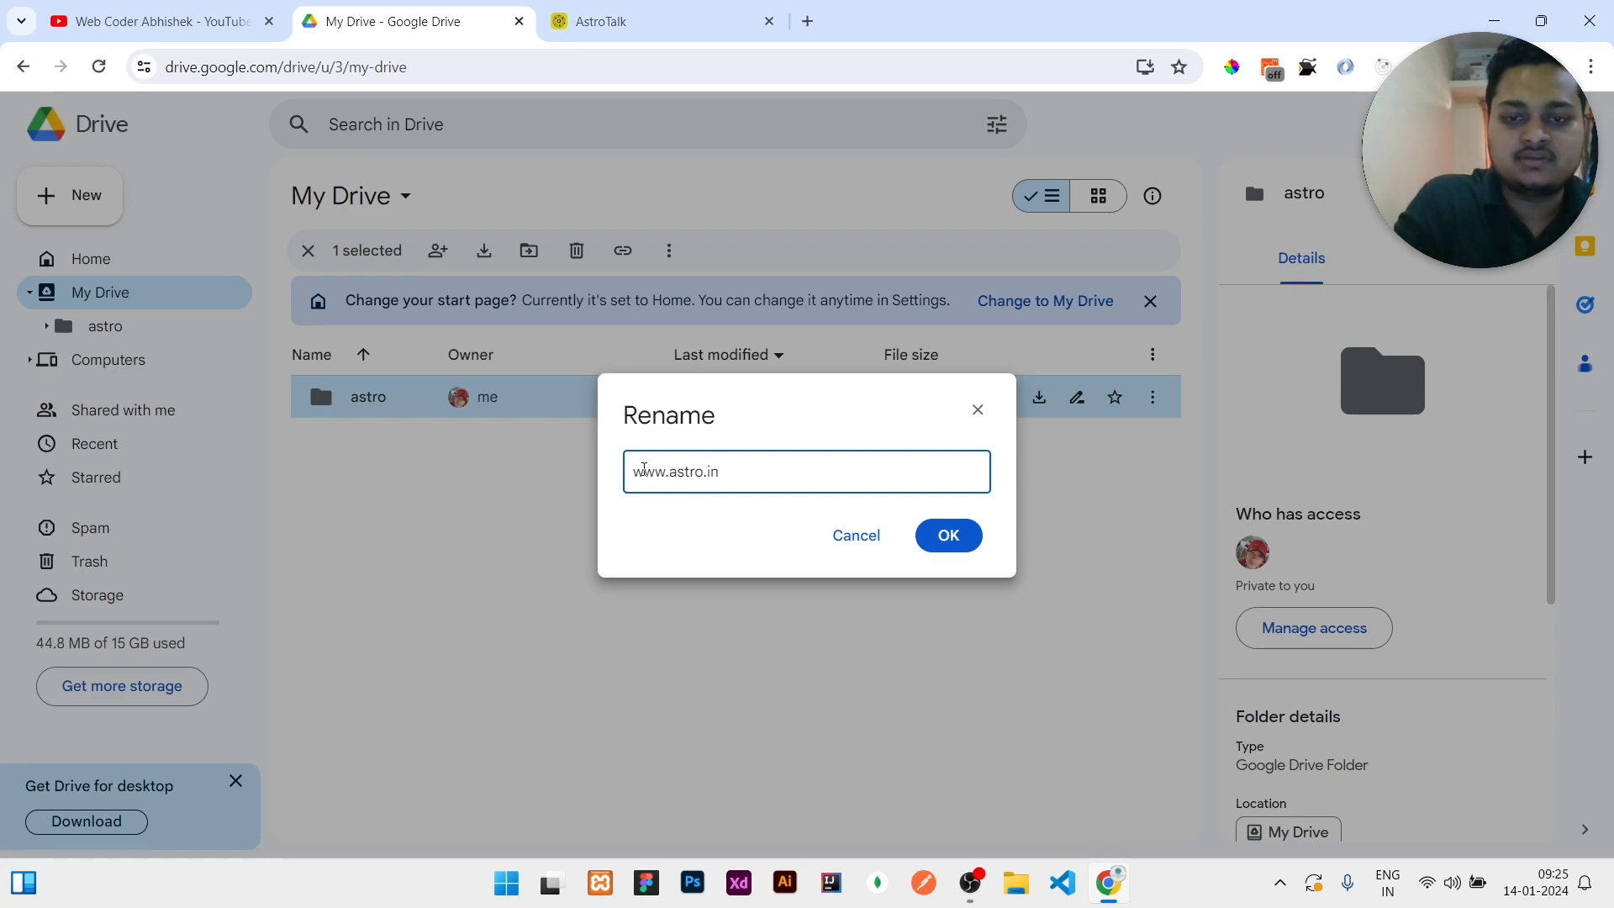
left_click(945, 535)
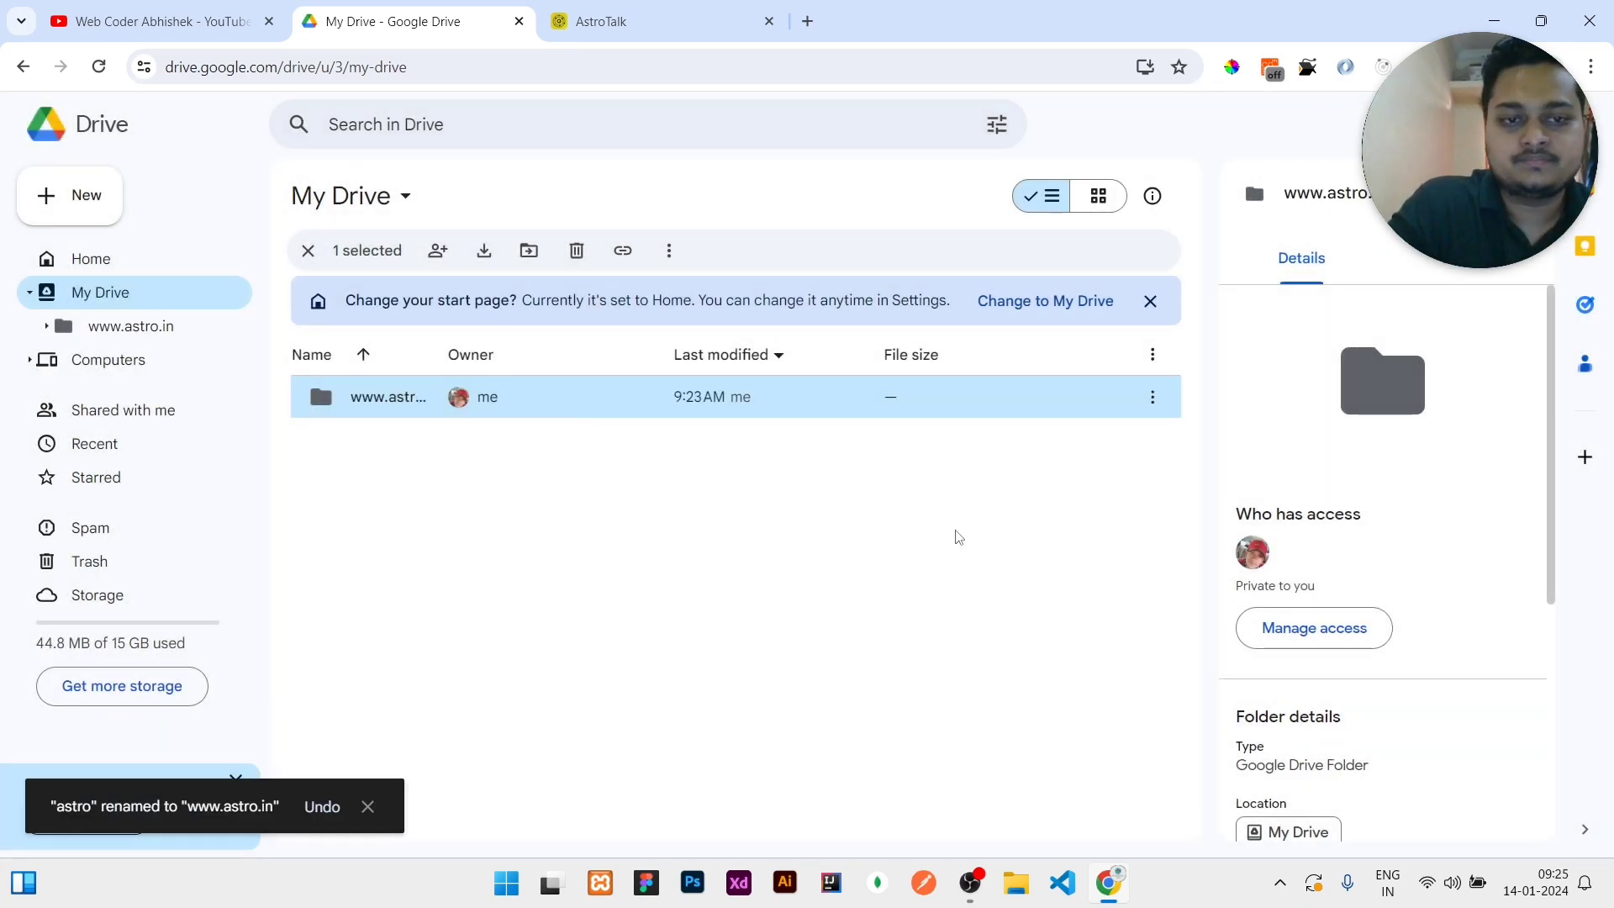
left_click(1151, 396)
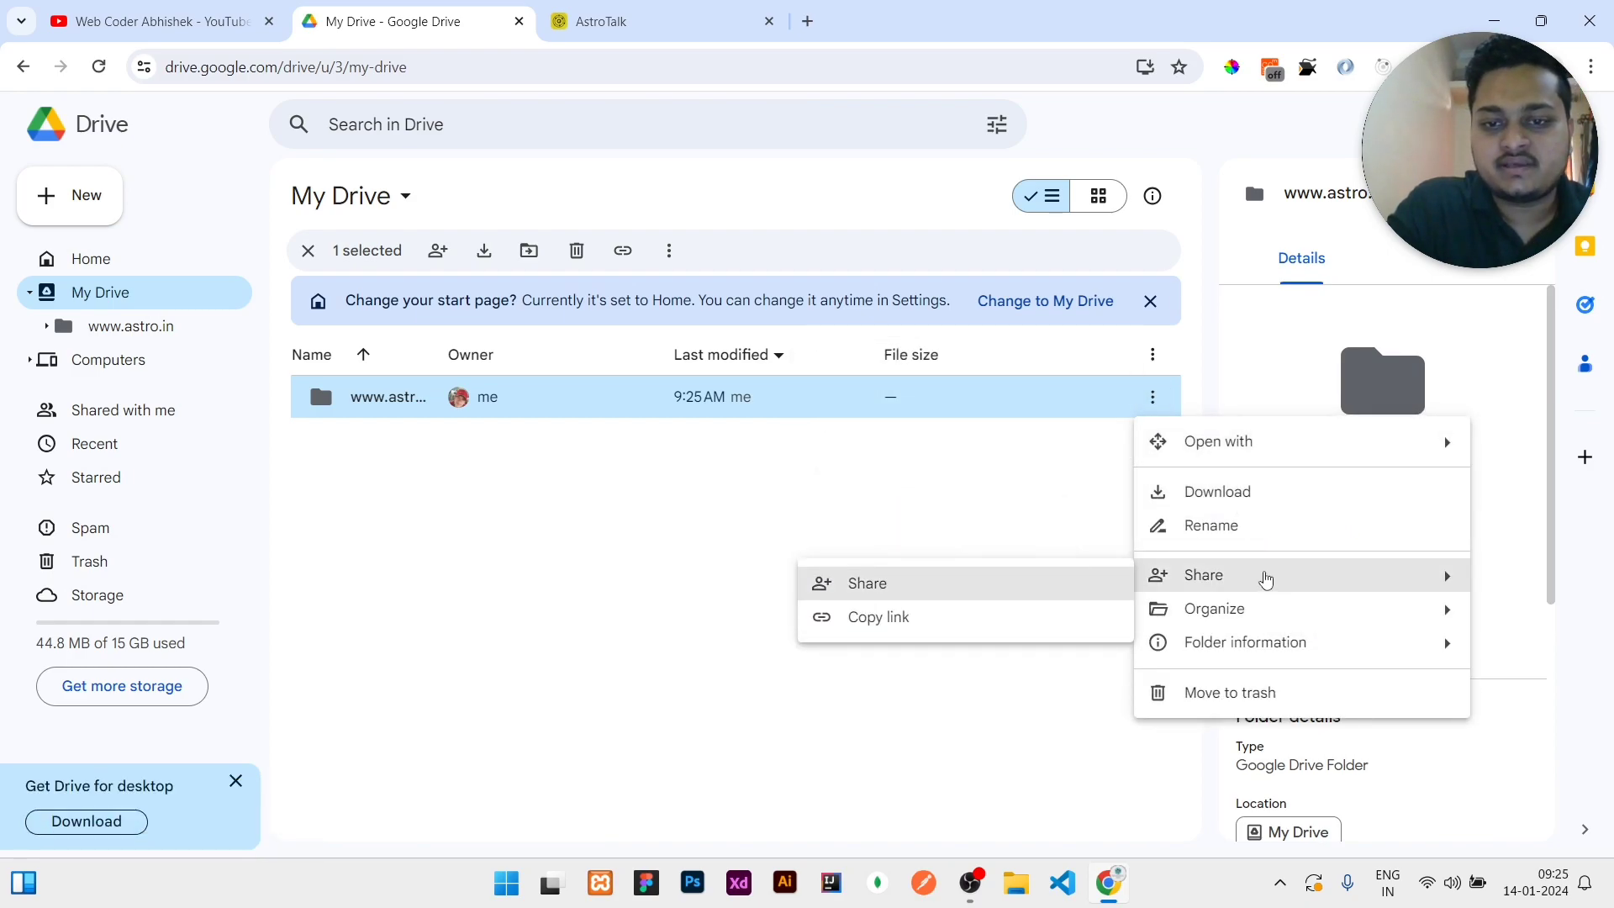
- Set the folder's General access to Anyone with the link (Viewer) and confirm
left_click(867, 583)
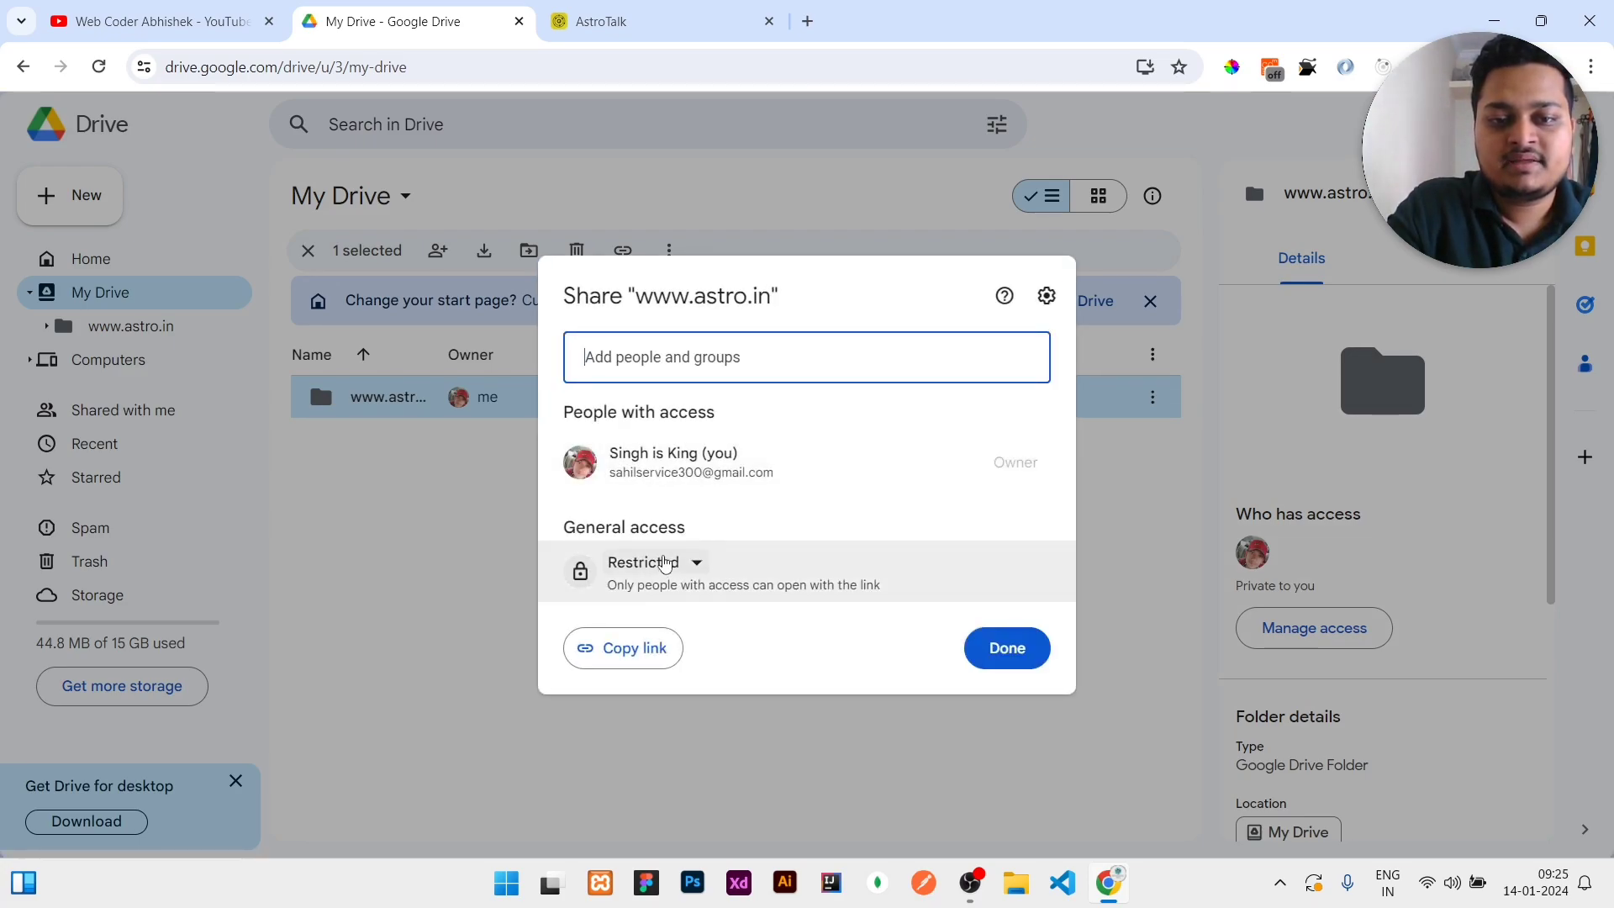
left_click(654, 562)
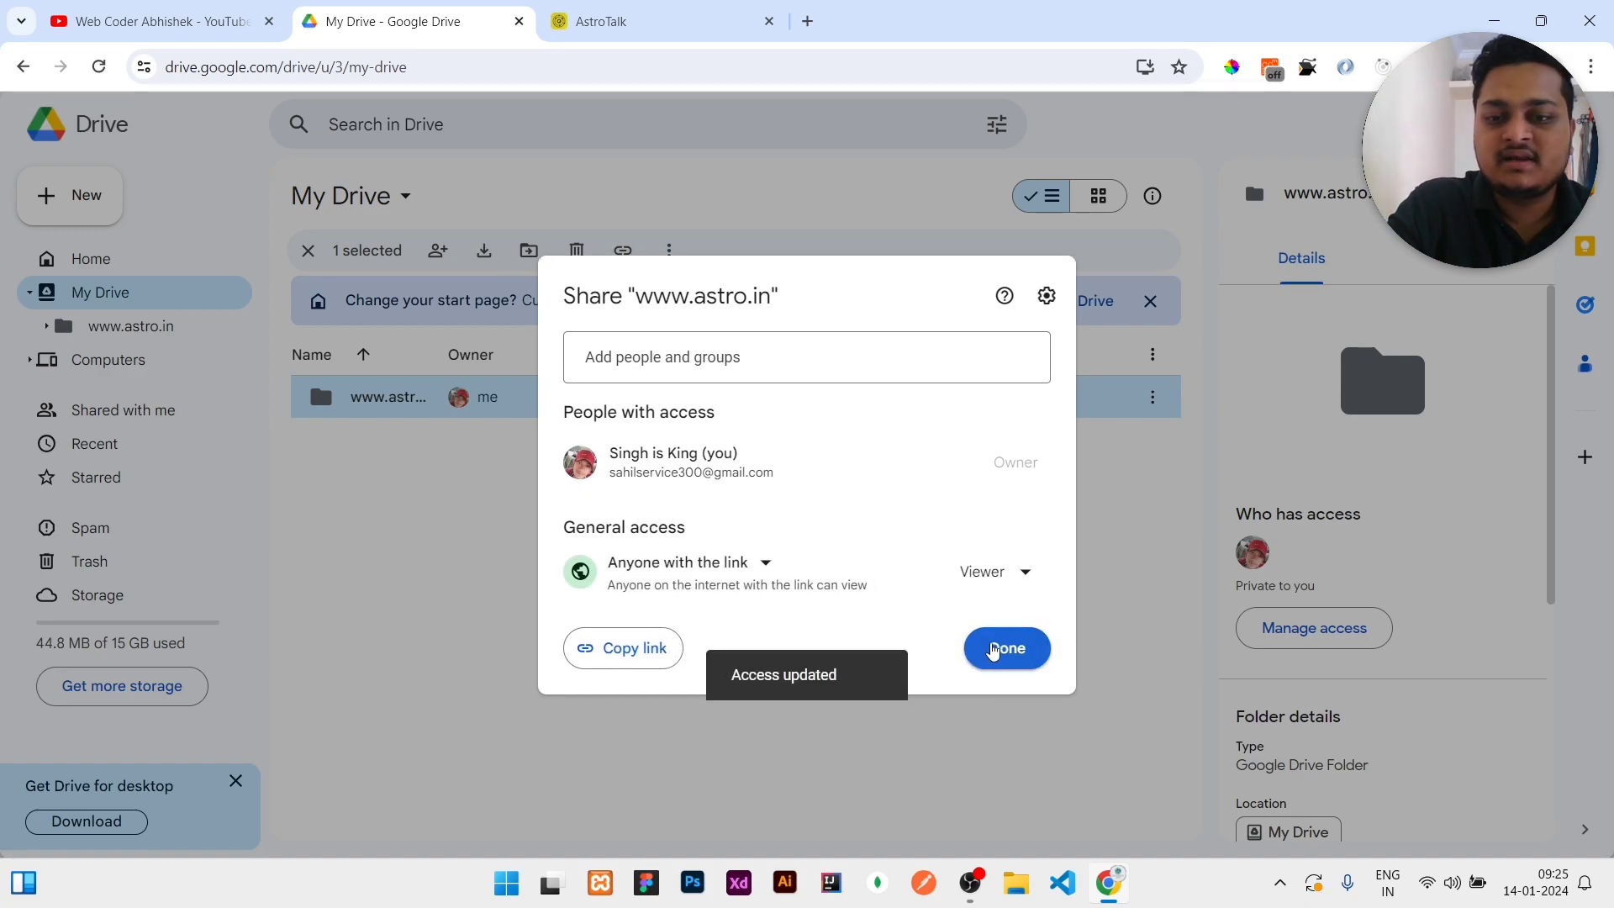
left_click(1005, 648)
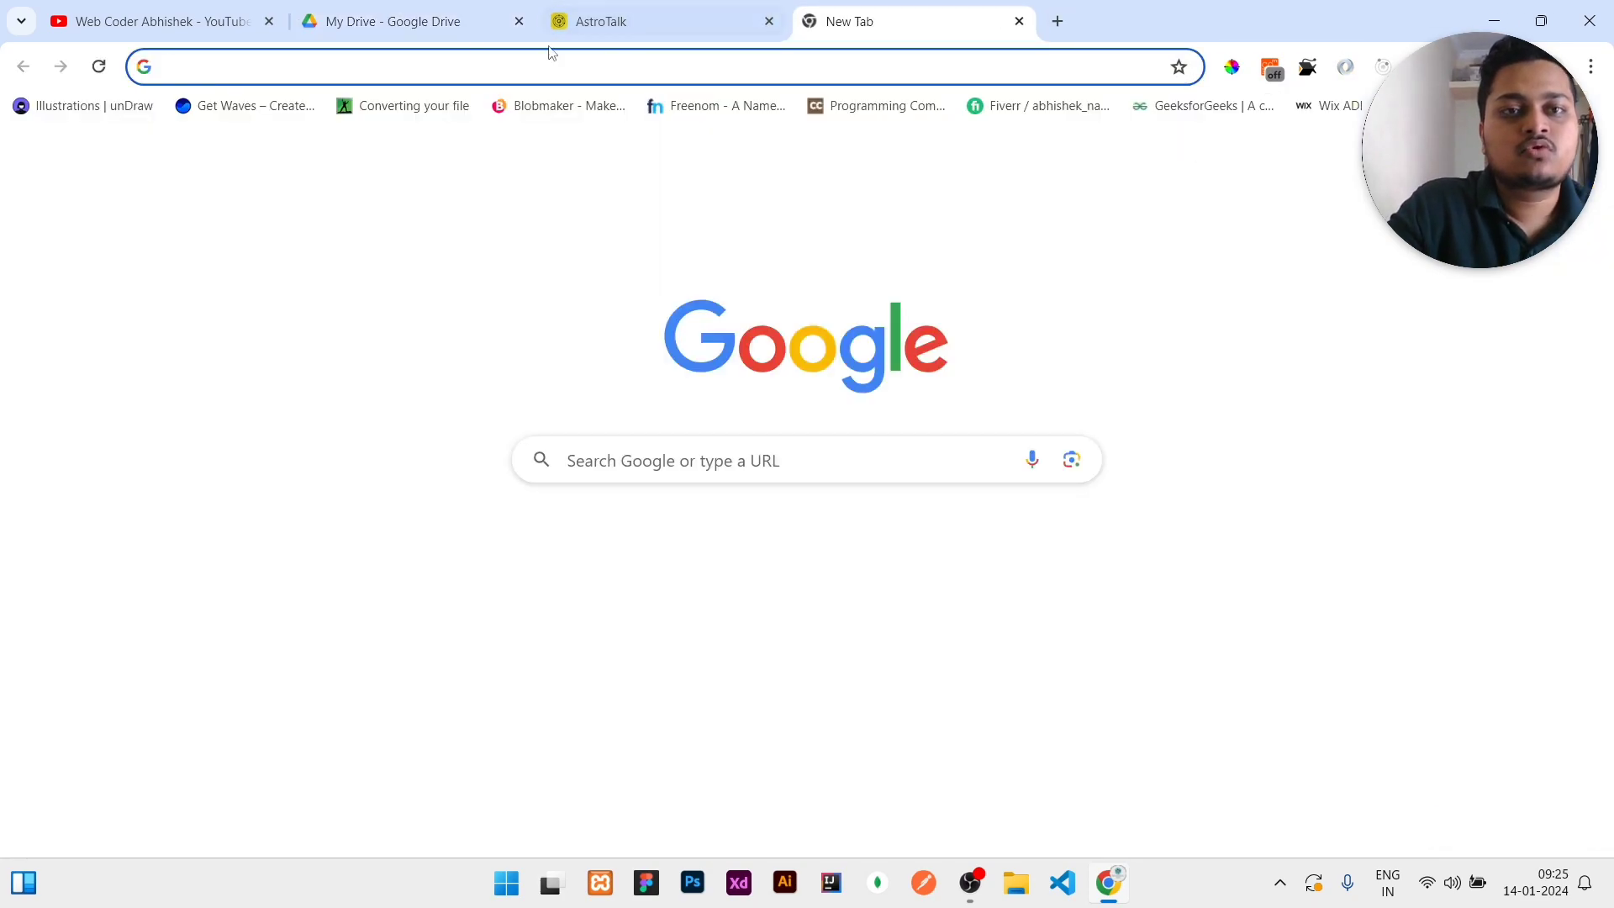
- Load drv.tw and choose Host on Google Drive, reaching the Google sign-in
left_click(659, 66)
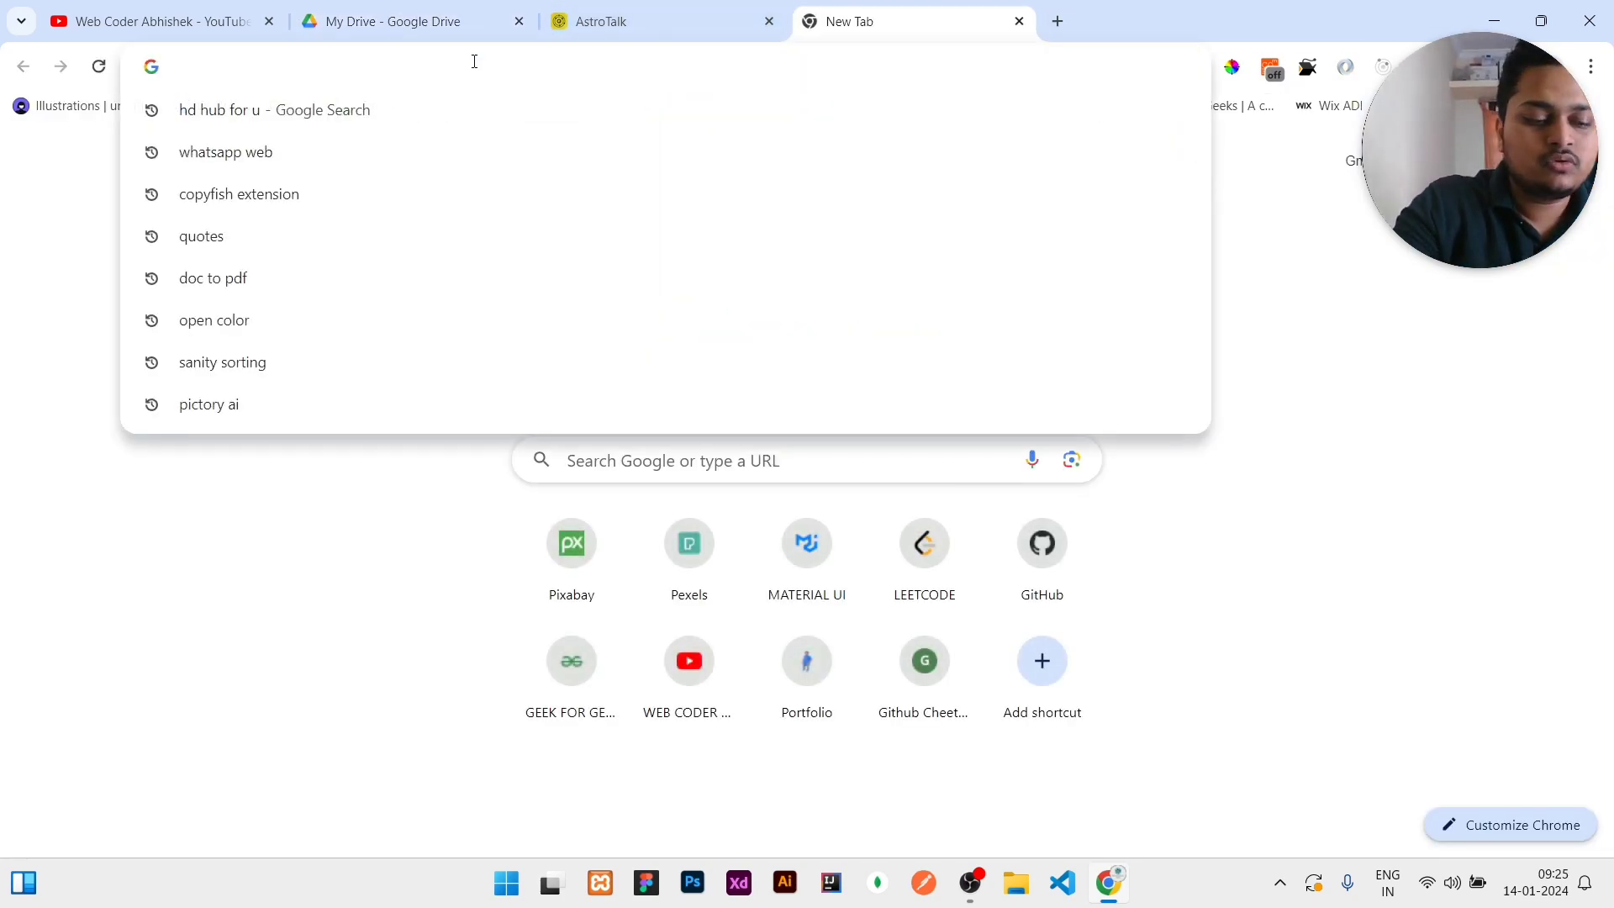
type("drive.google.com/drive/u/3/home")
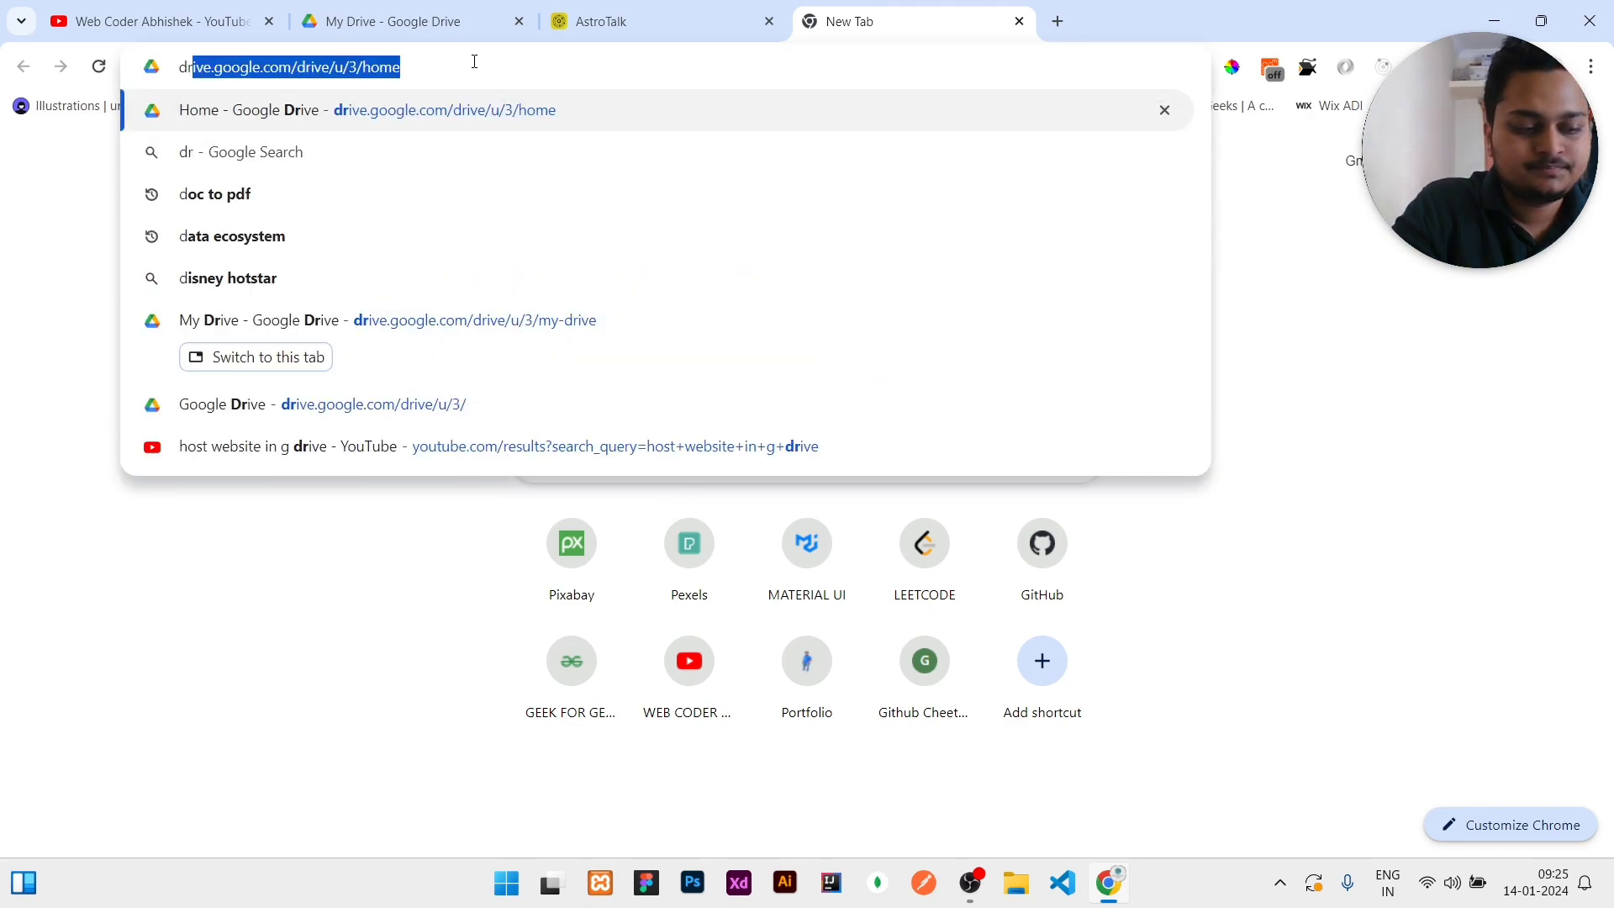
type("drv.tw")
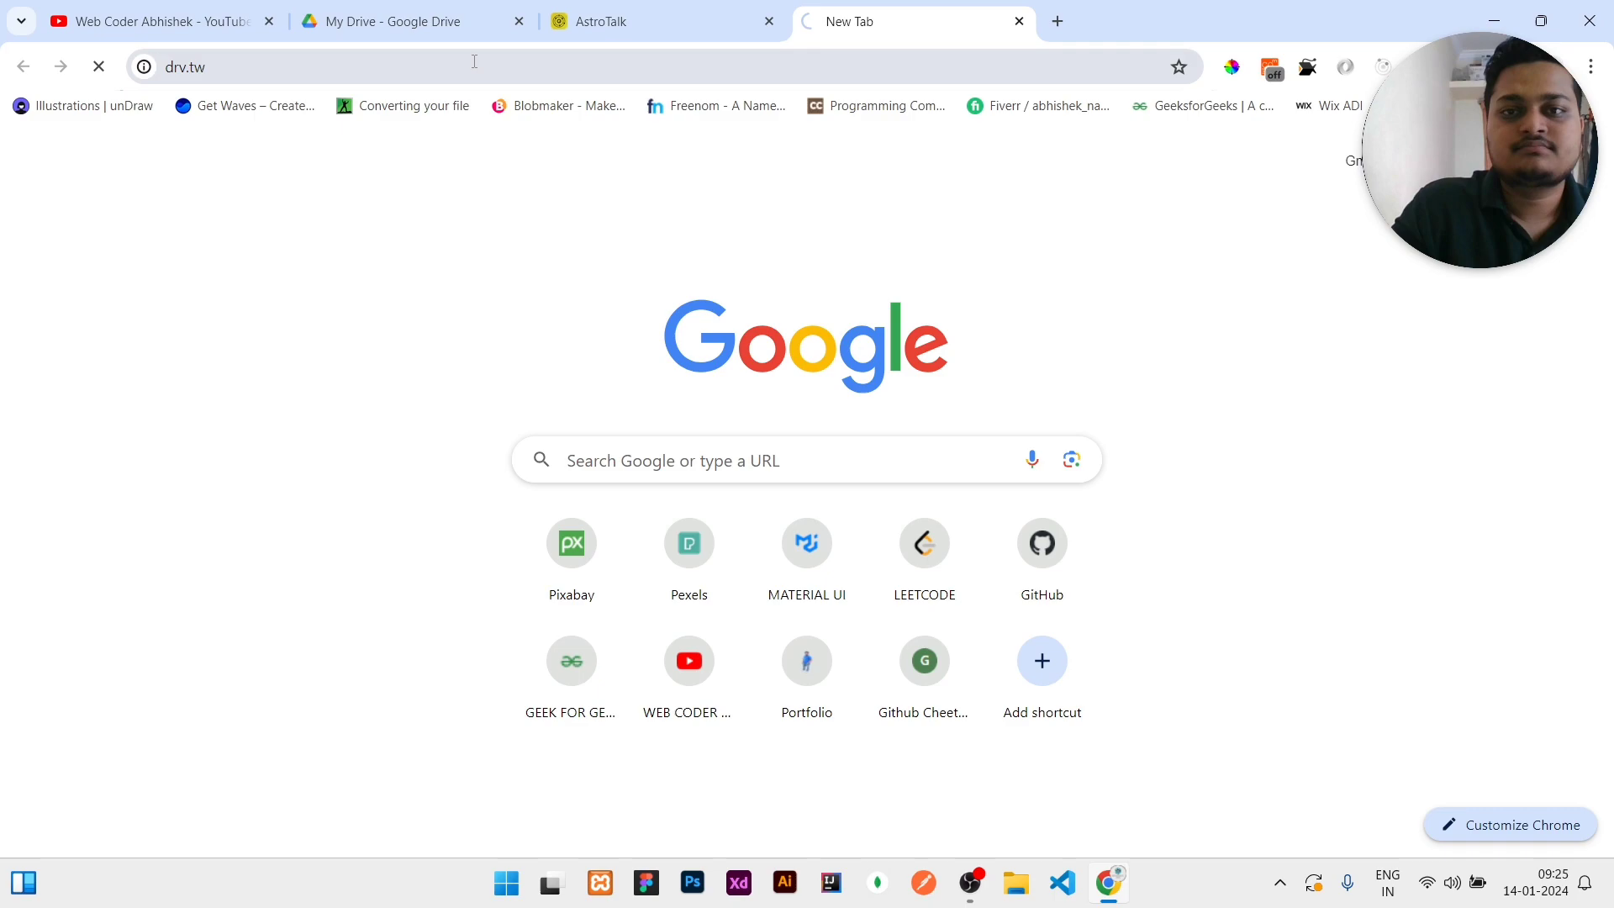
key("Enter")
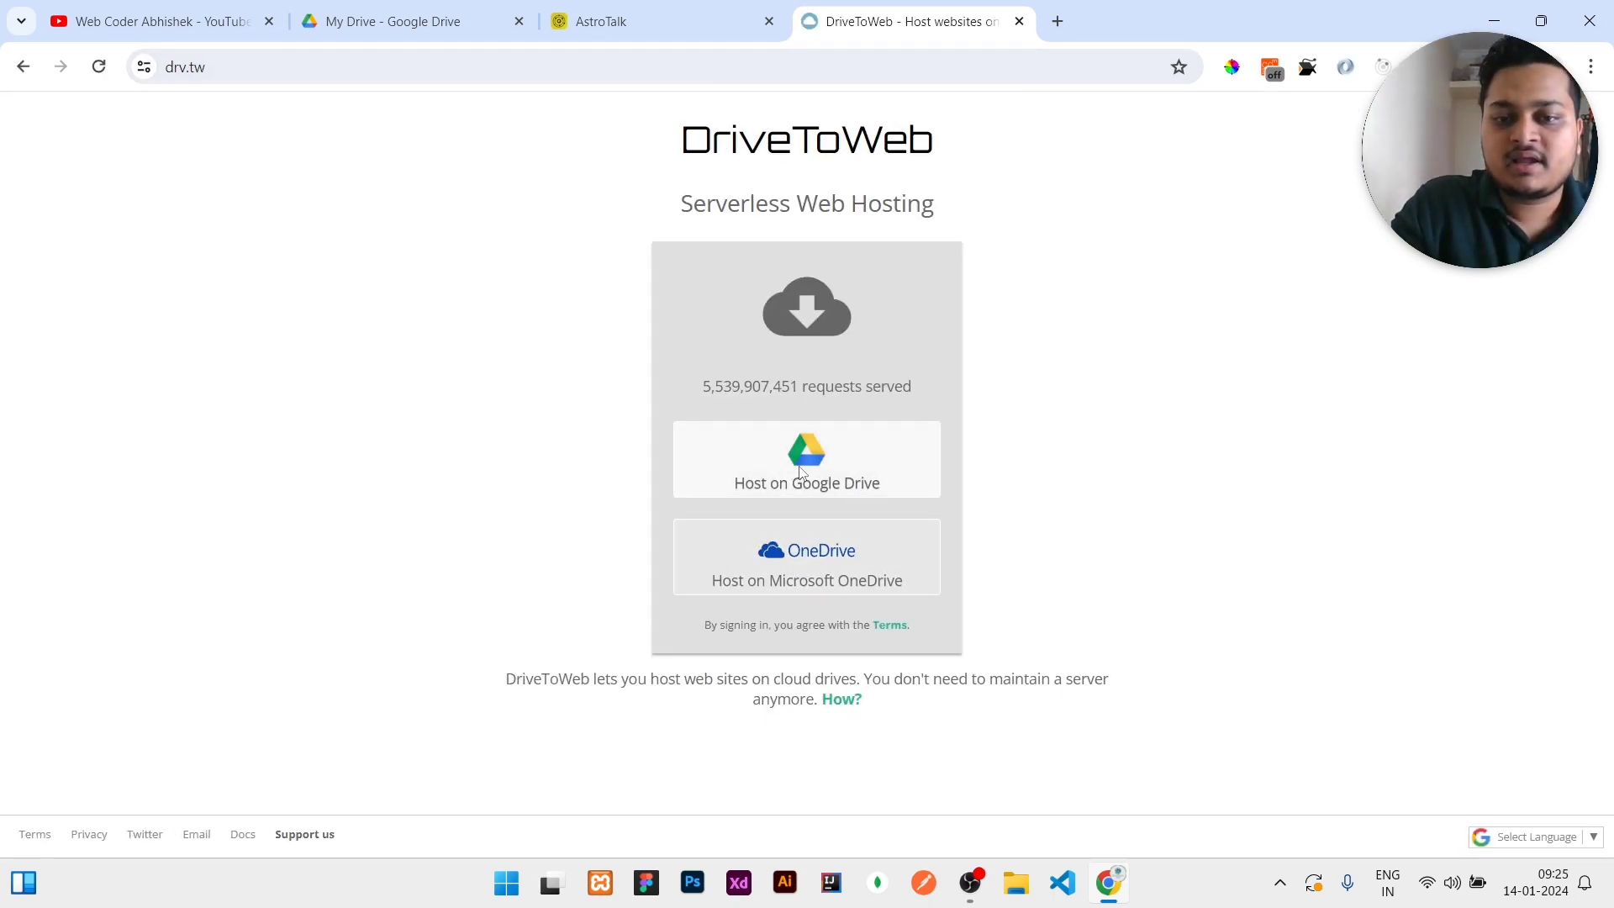
left_click(98, 65)
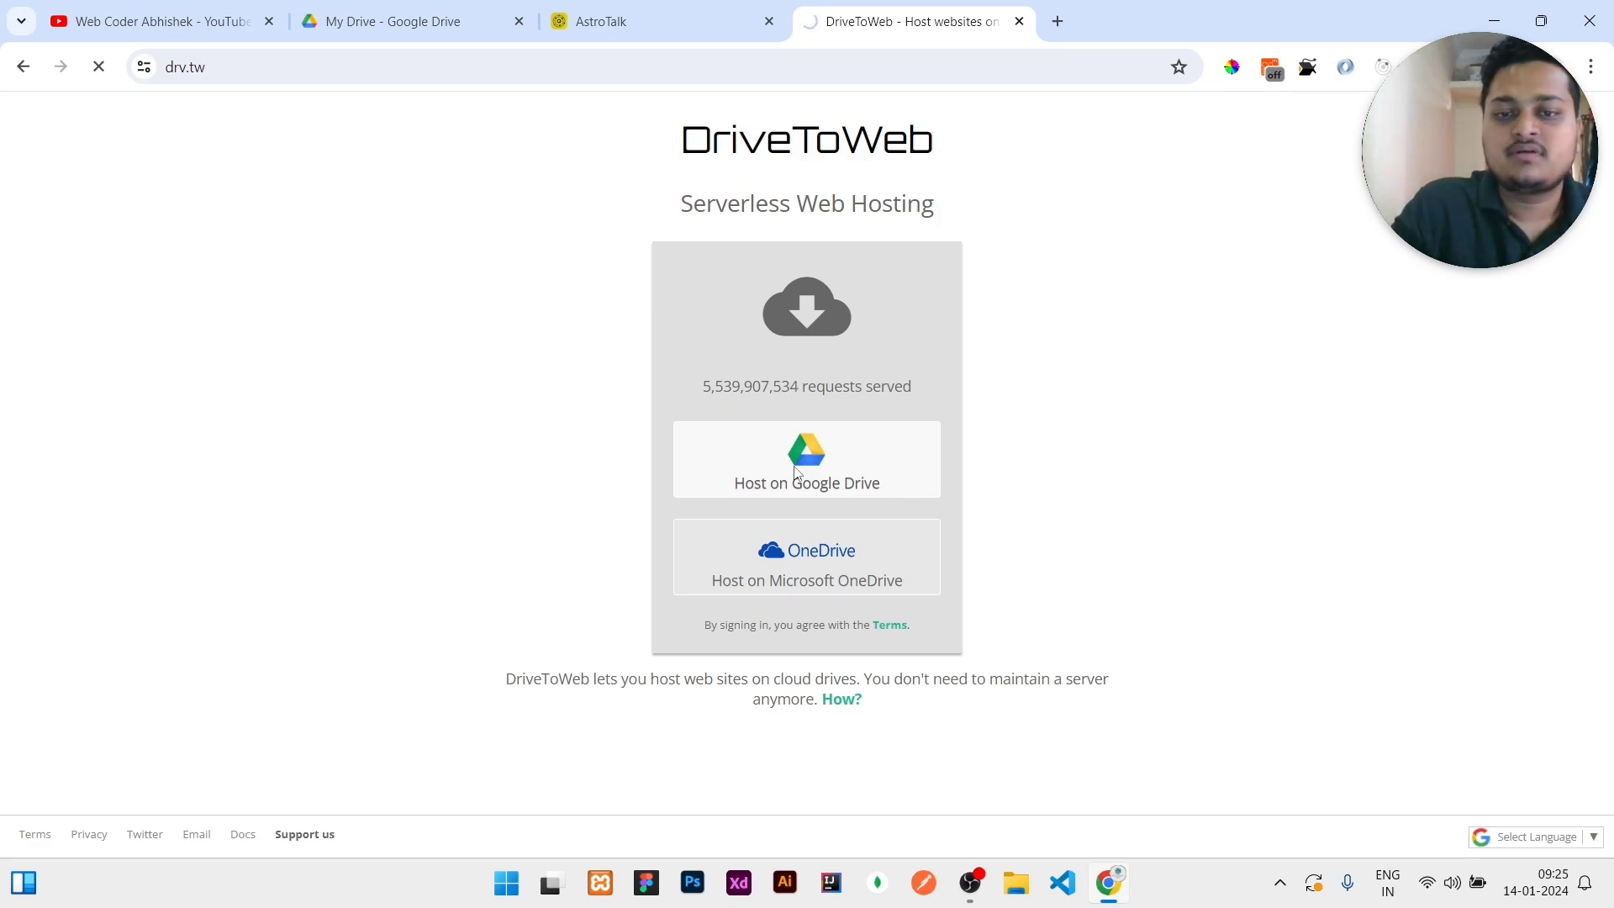
left_click(806, 458)
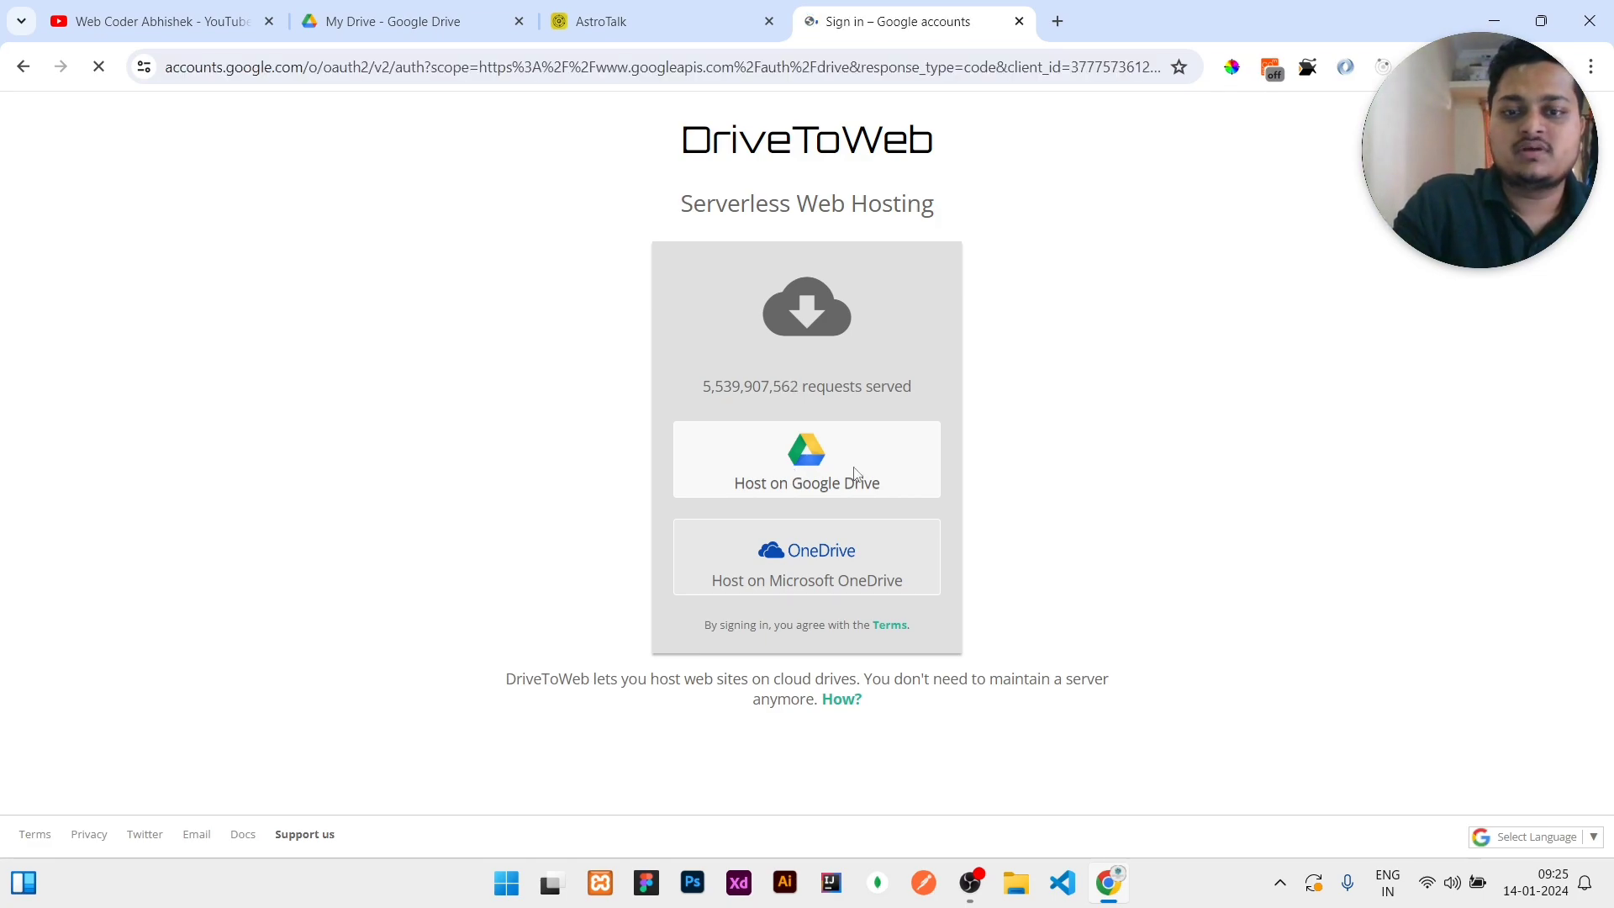
- Sign in with the folder's Google account and allow DriveToWeb read-only Drive access
left_click(806, 459)
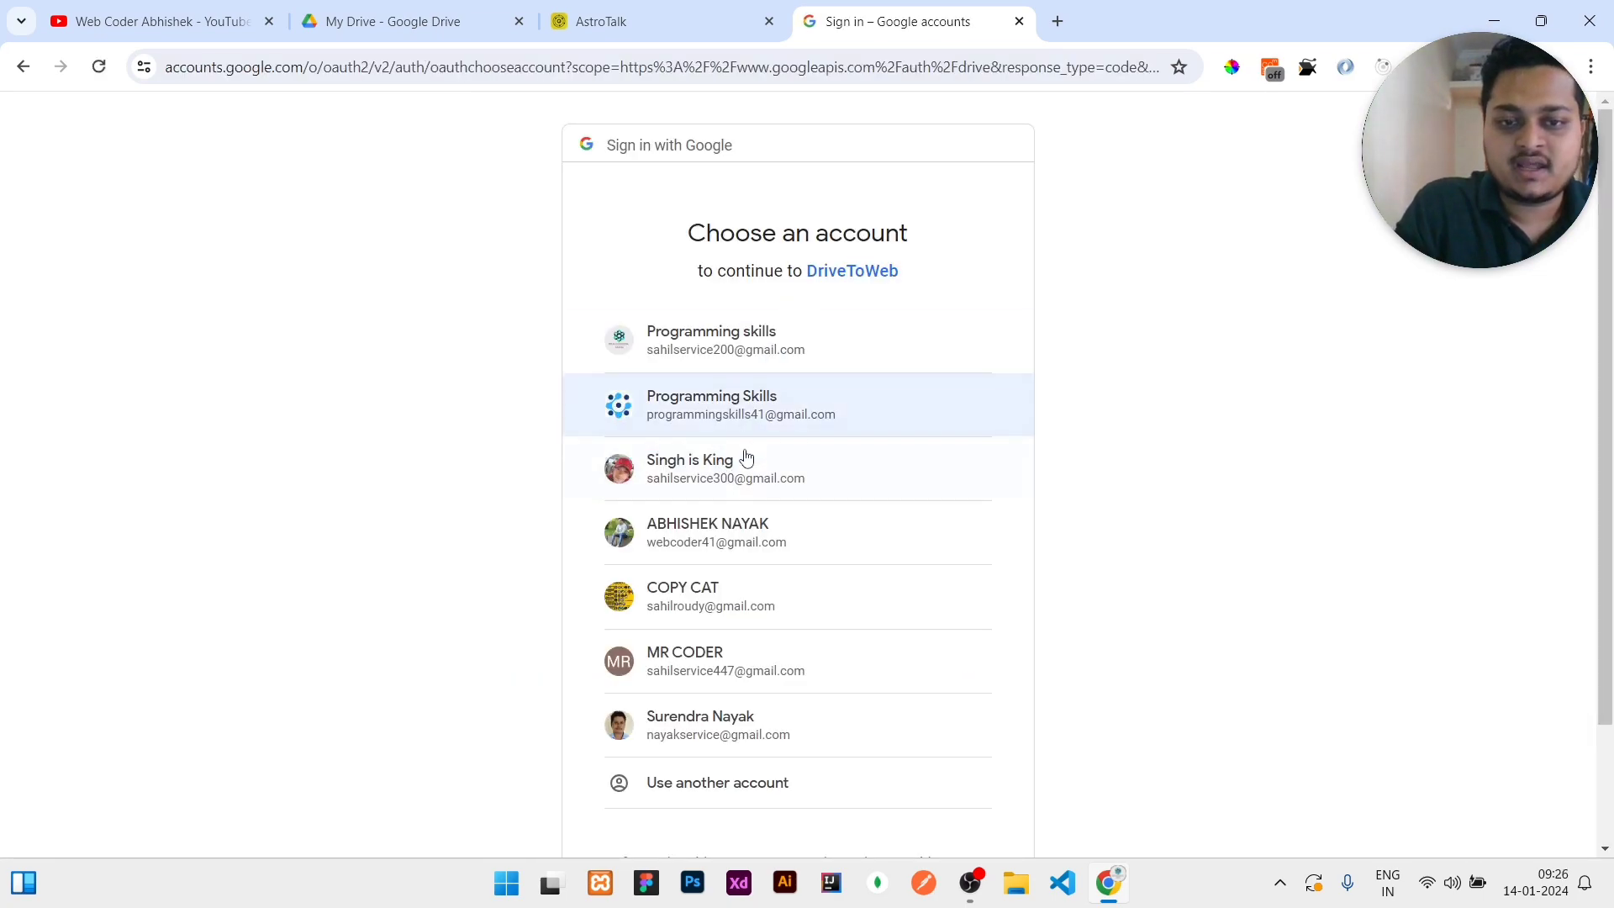
left_click(739, 404)
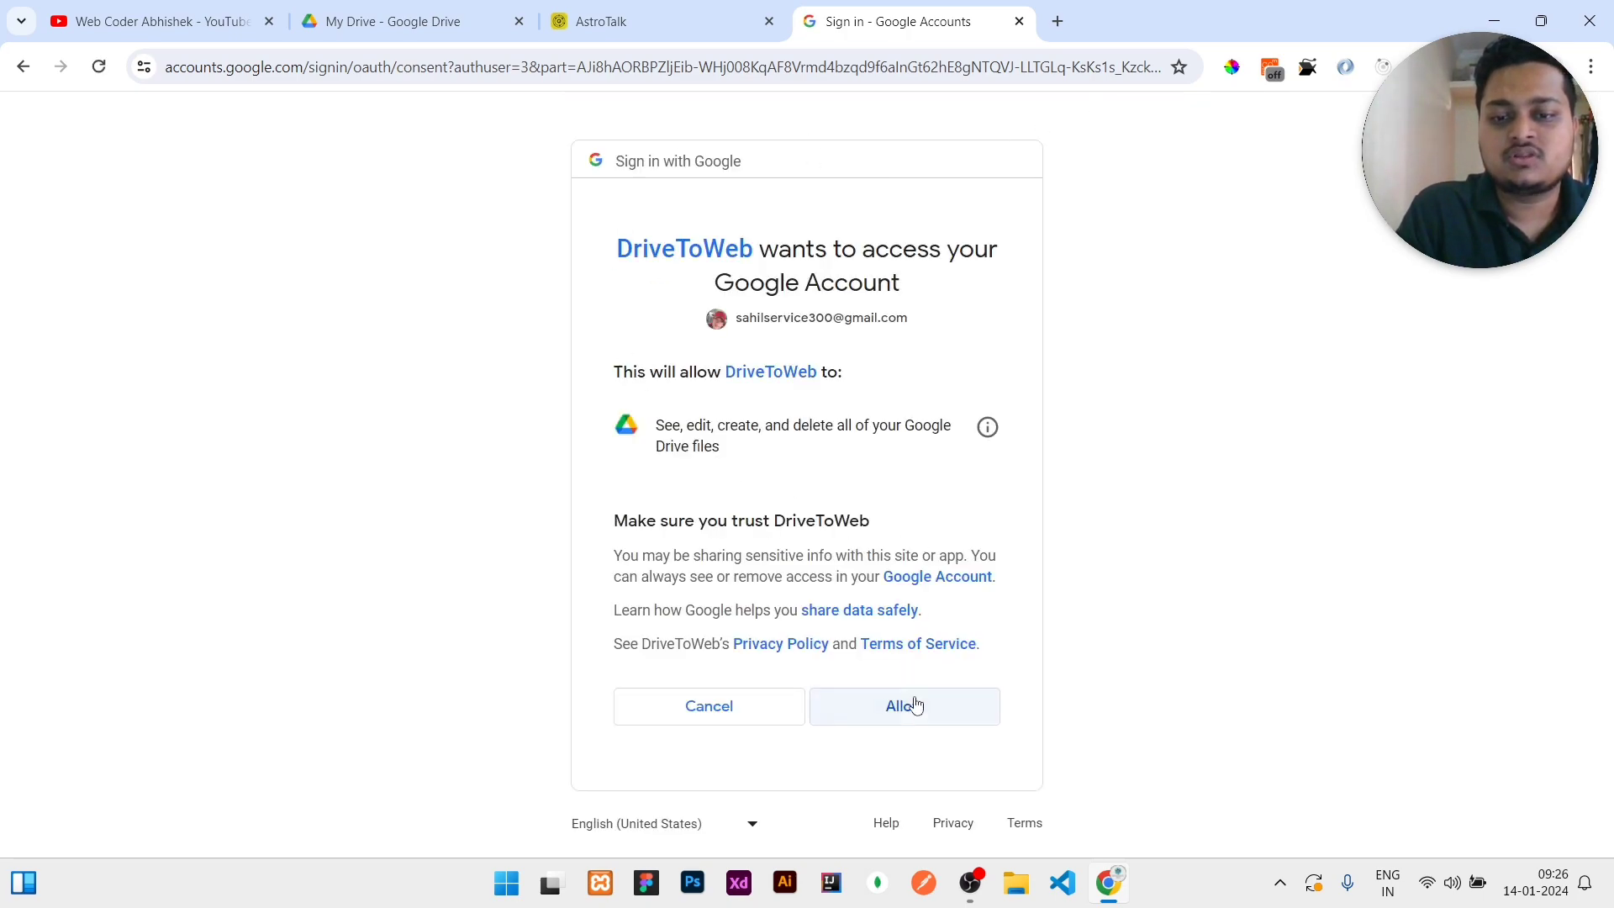
left_click(903, 706)
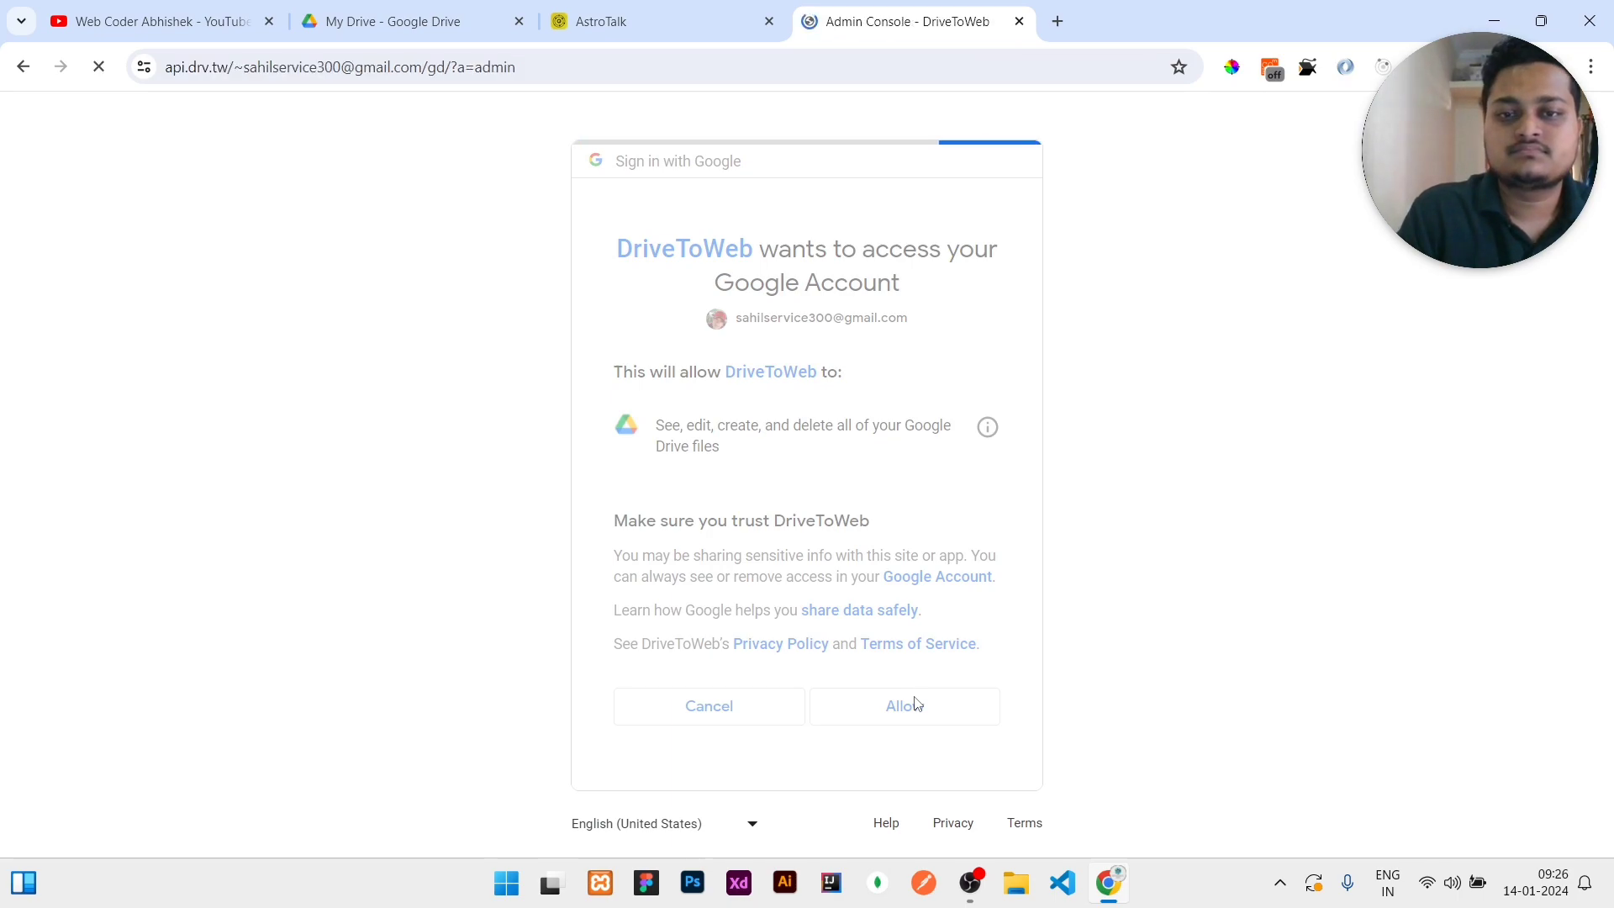
left_click(902, 706)
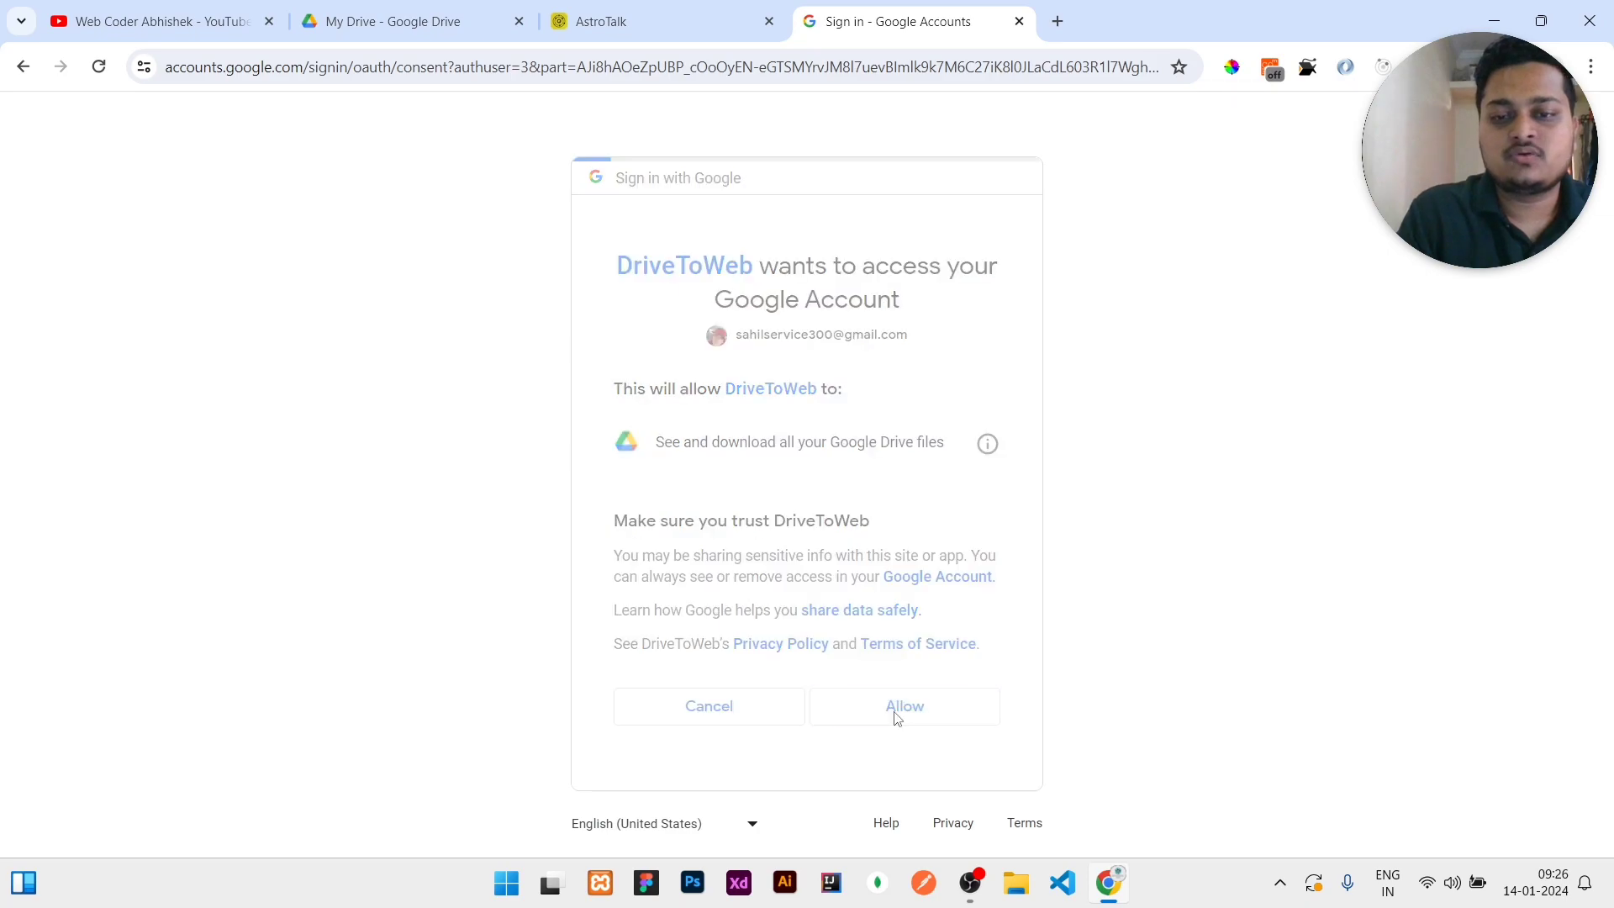
left_click(903, 706)
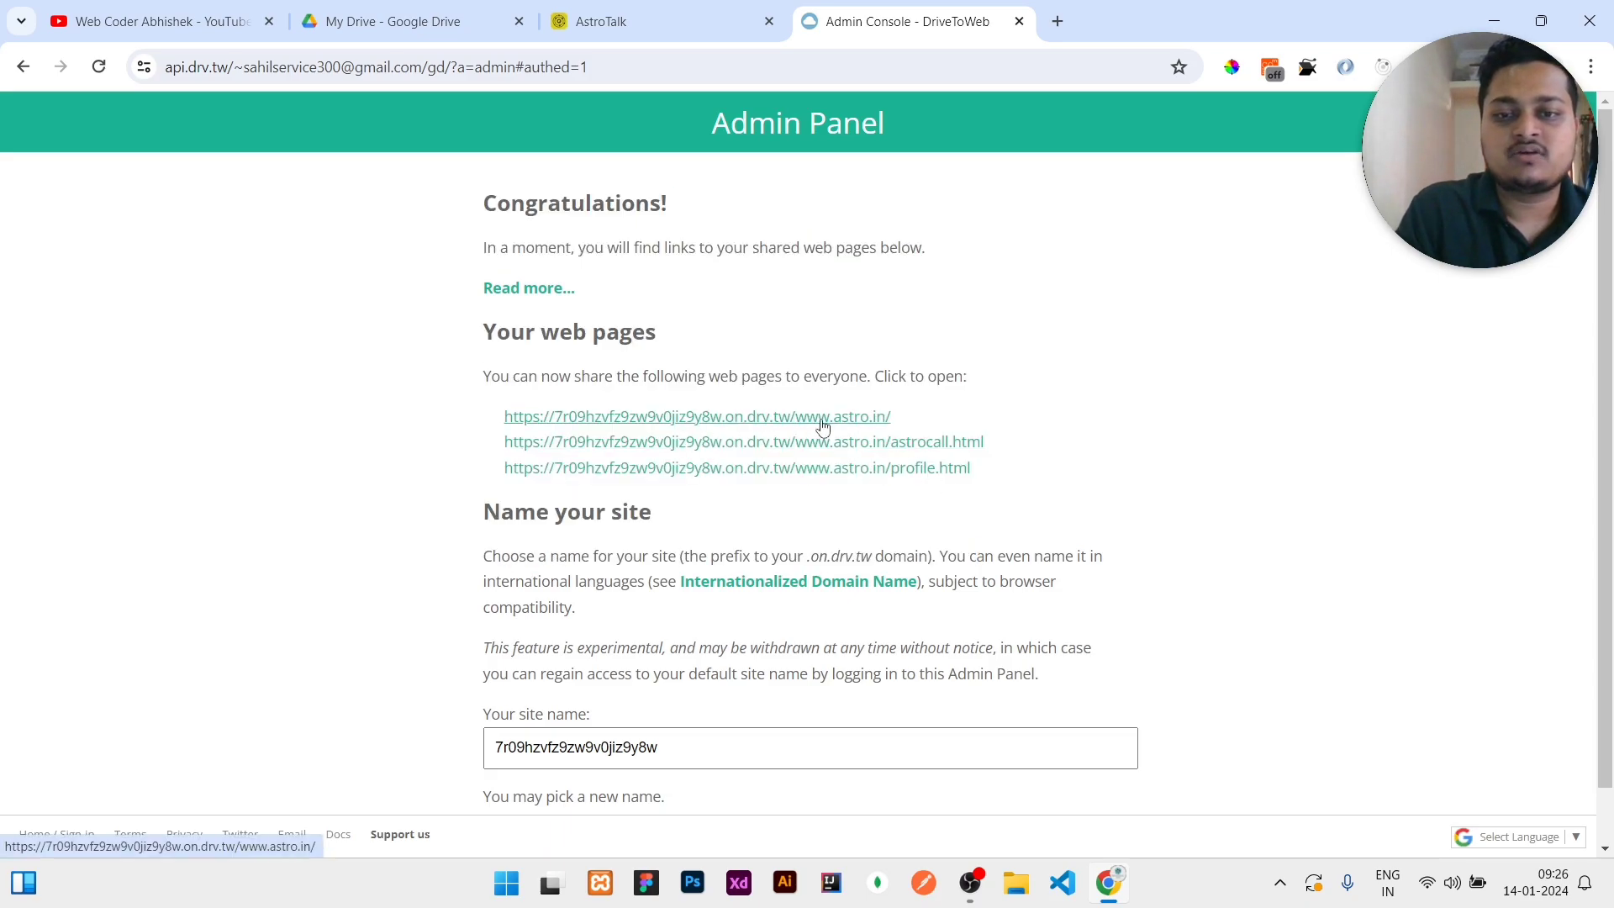
left_click(698, 417)
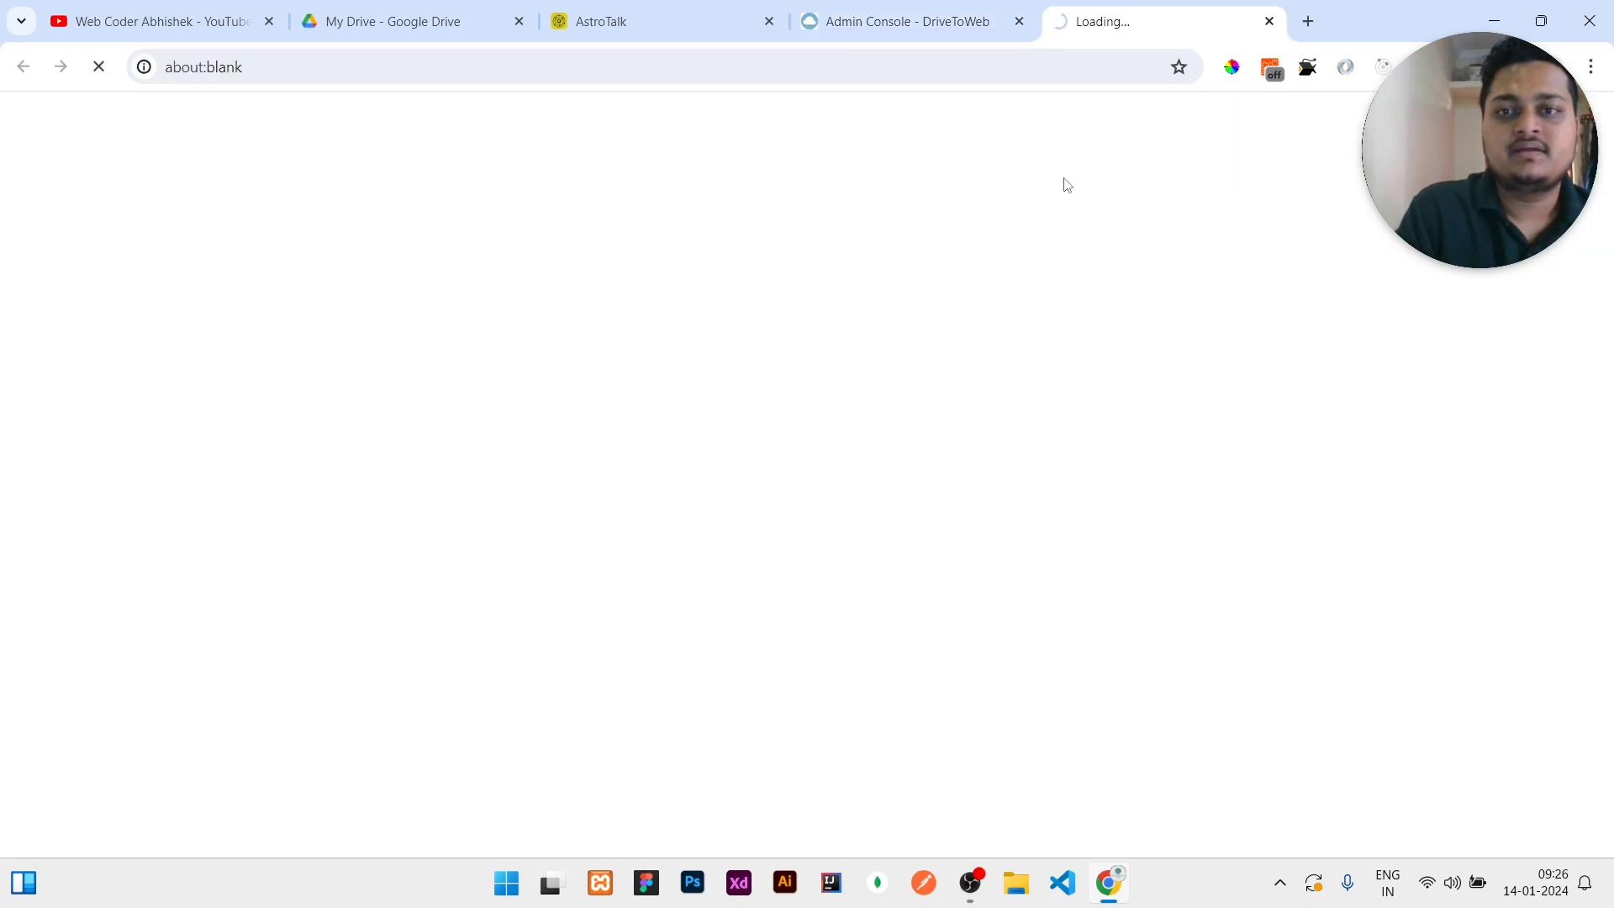
mouse_move(602, 372)
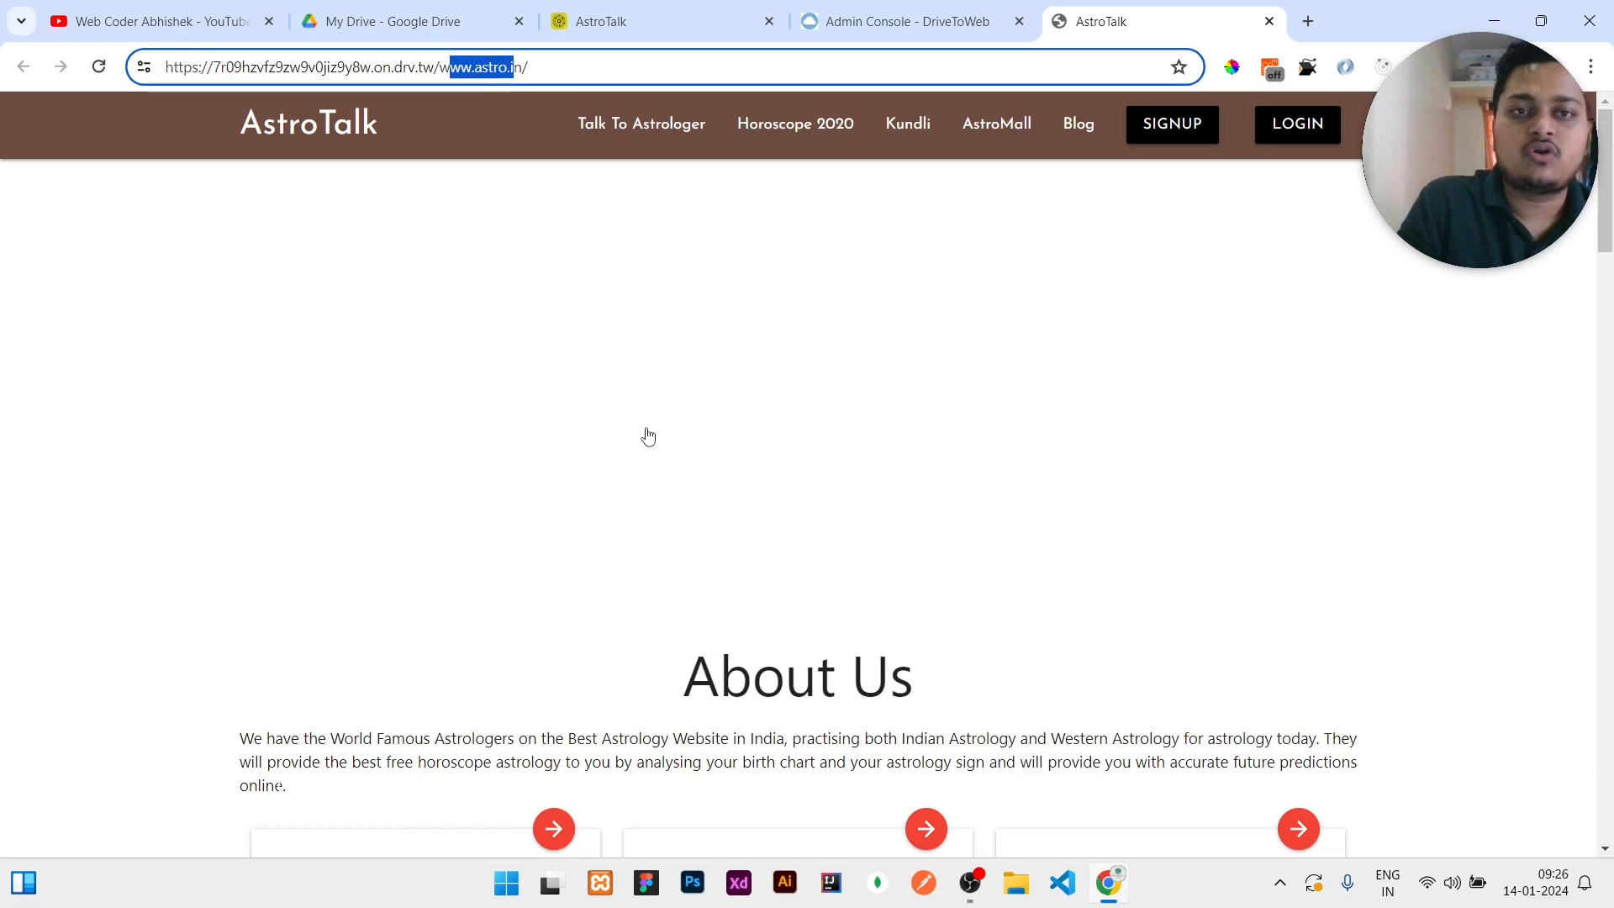
scroll("down", 3)
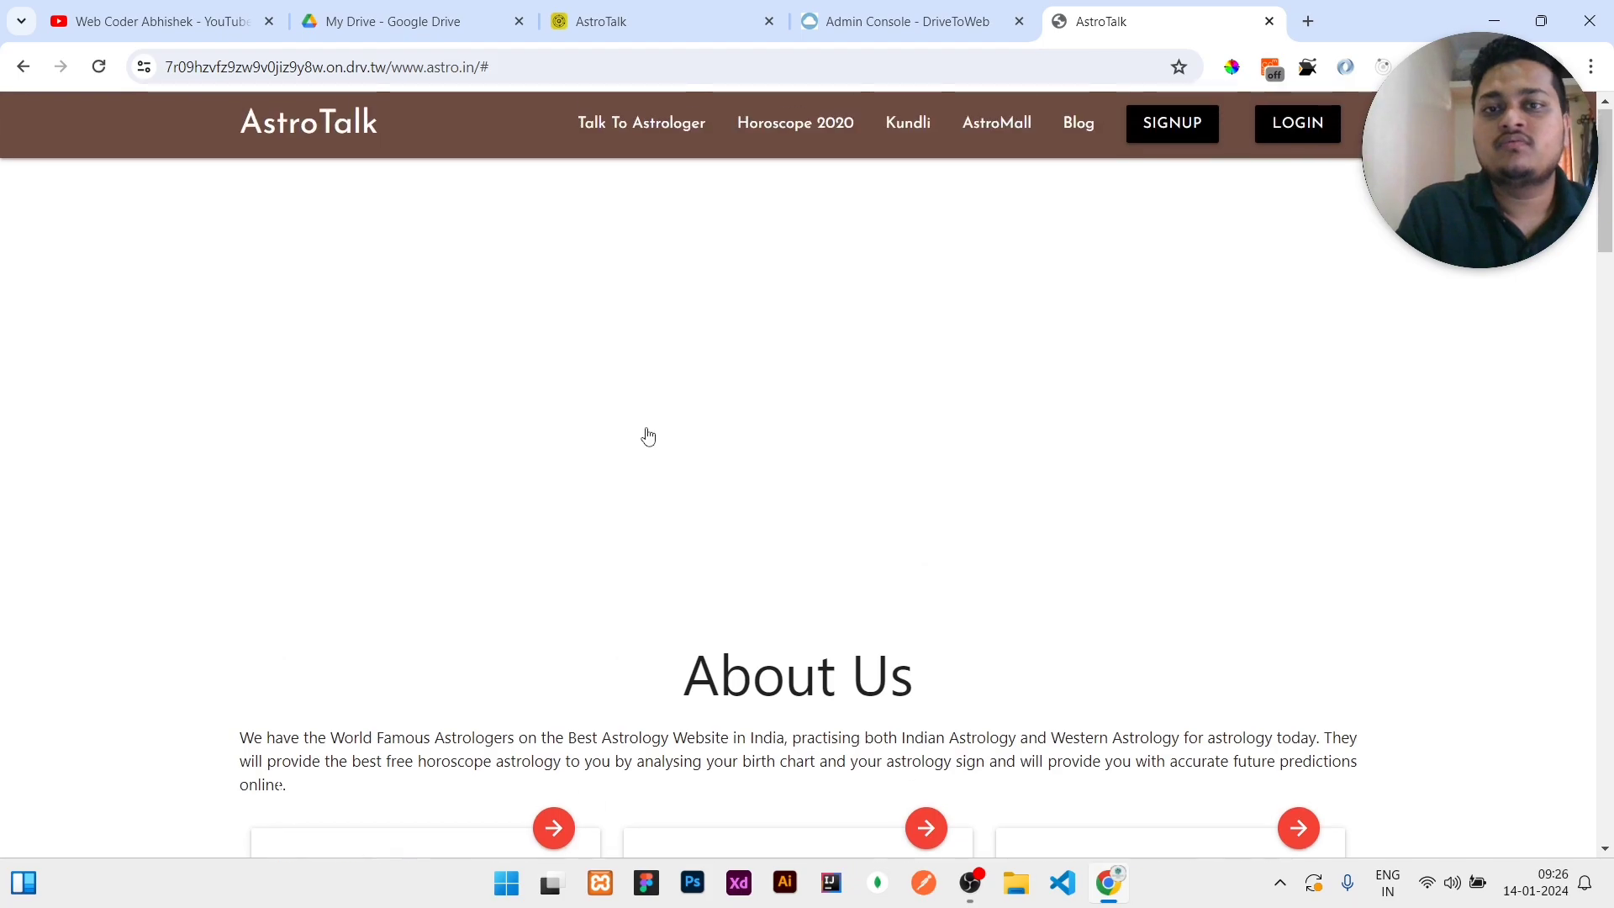
scroll("down", 3)
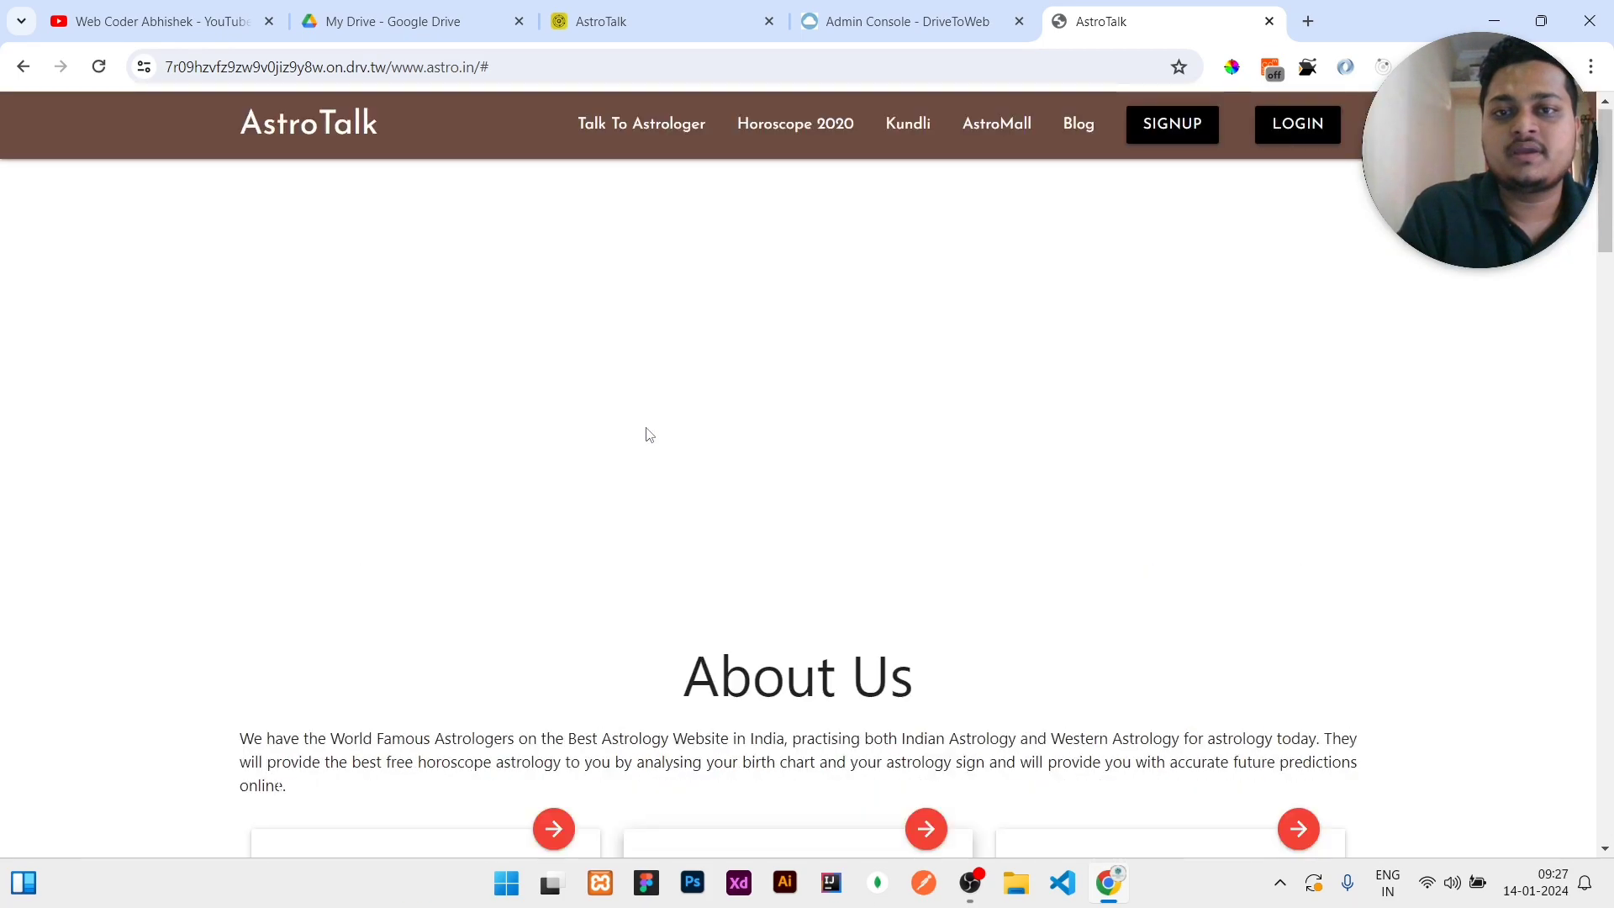
left_click(155, 20)
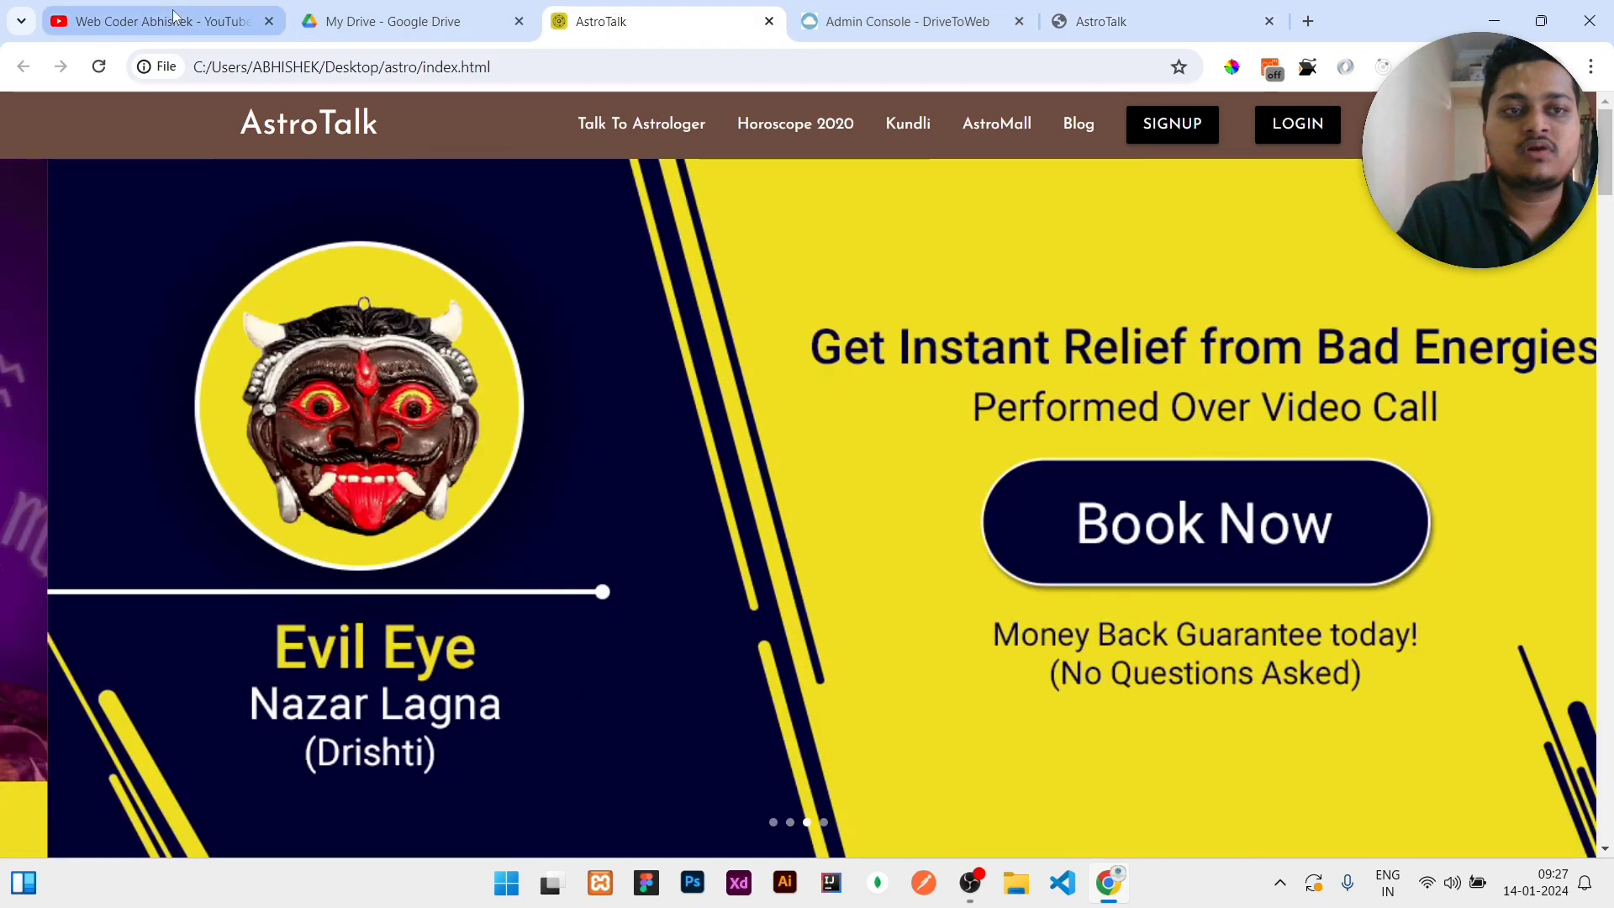